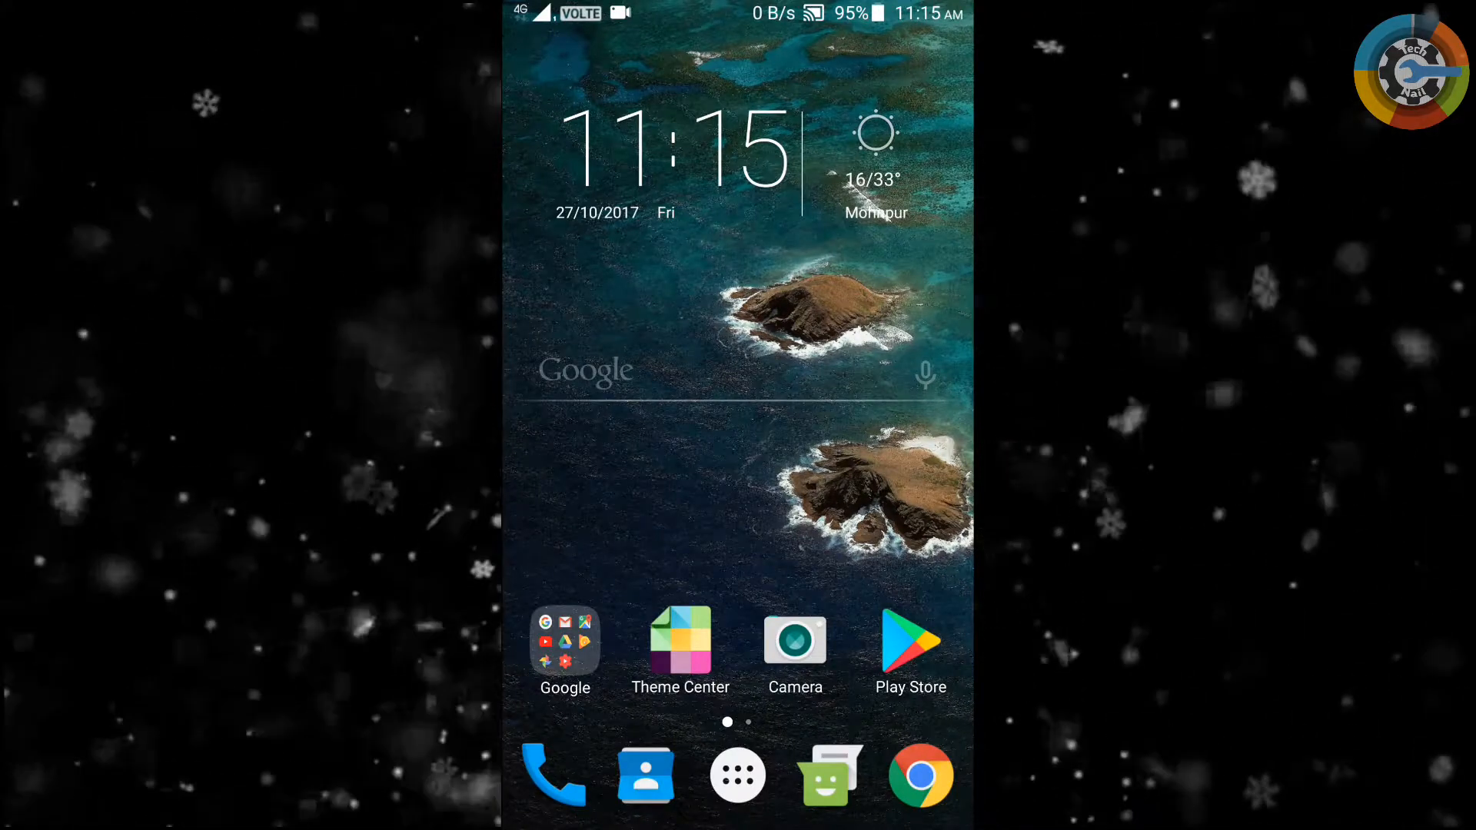
- Open the app drawer and swipe to the page spanning Opera Mini to Theme Center
click(737, 774)
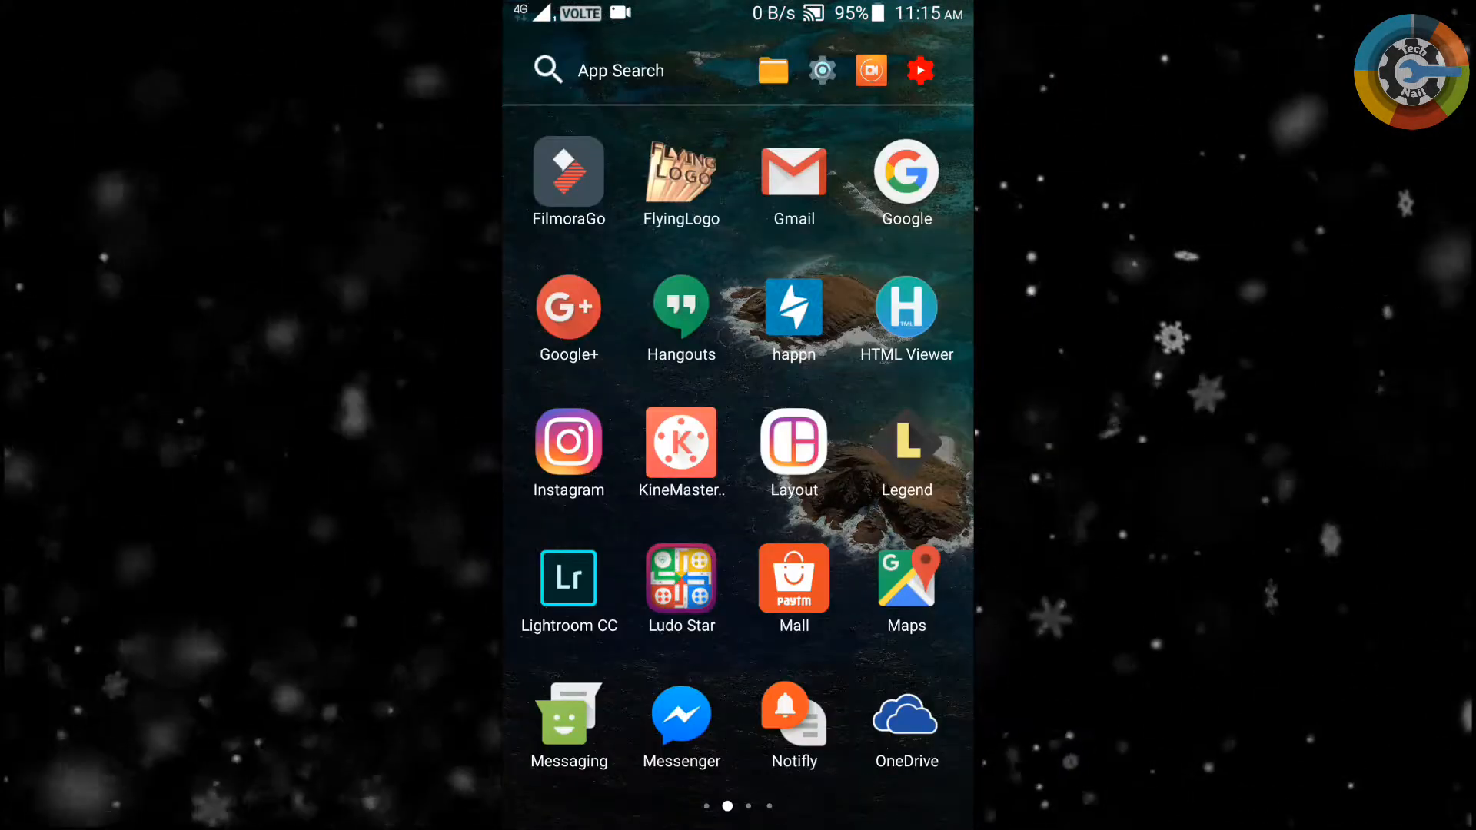
scroll(right, 3)
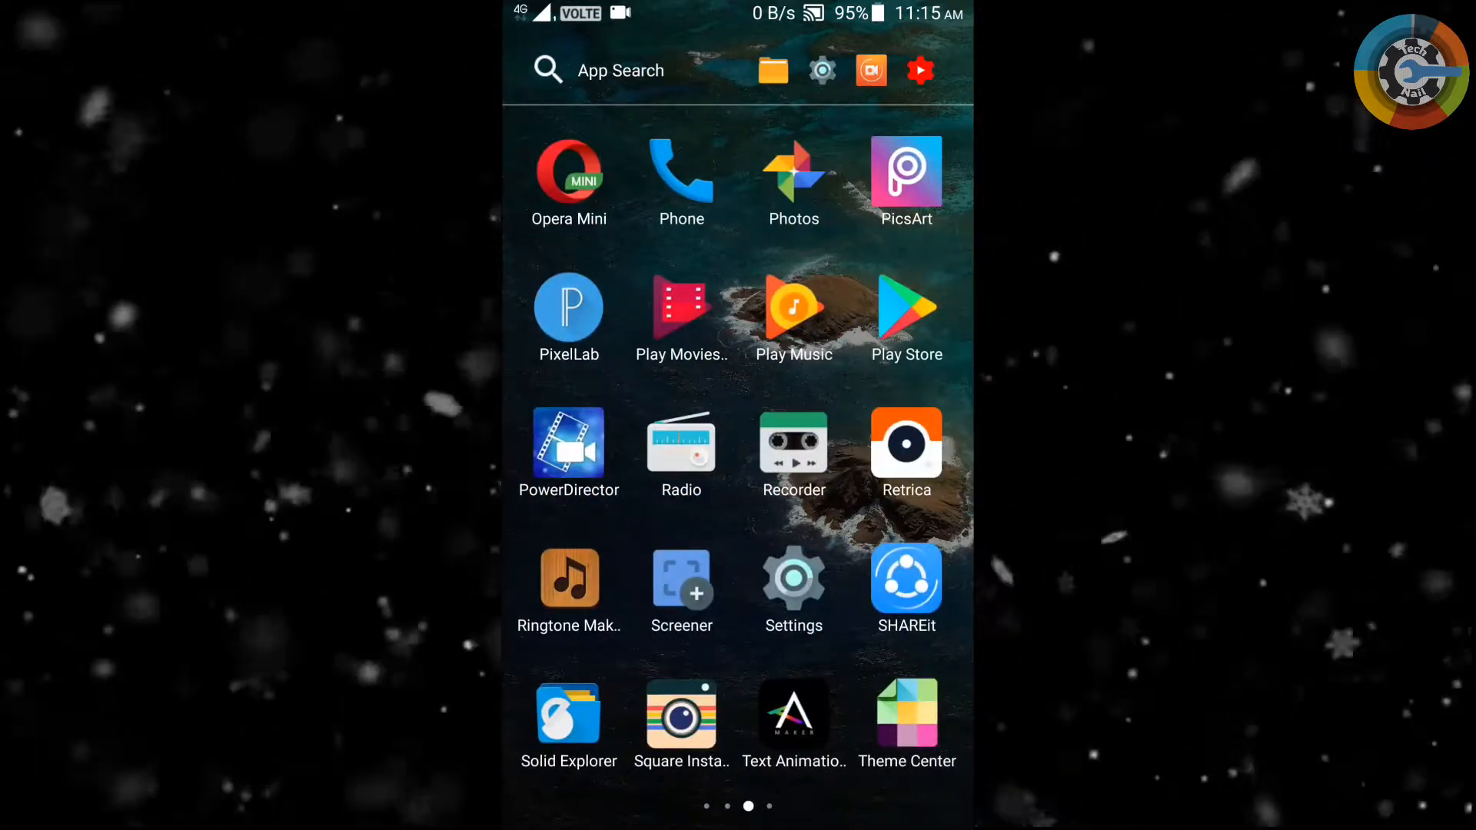
scroll(right, 3)
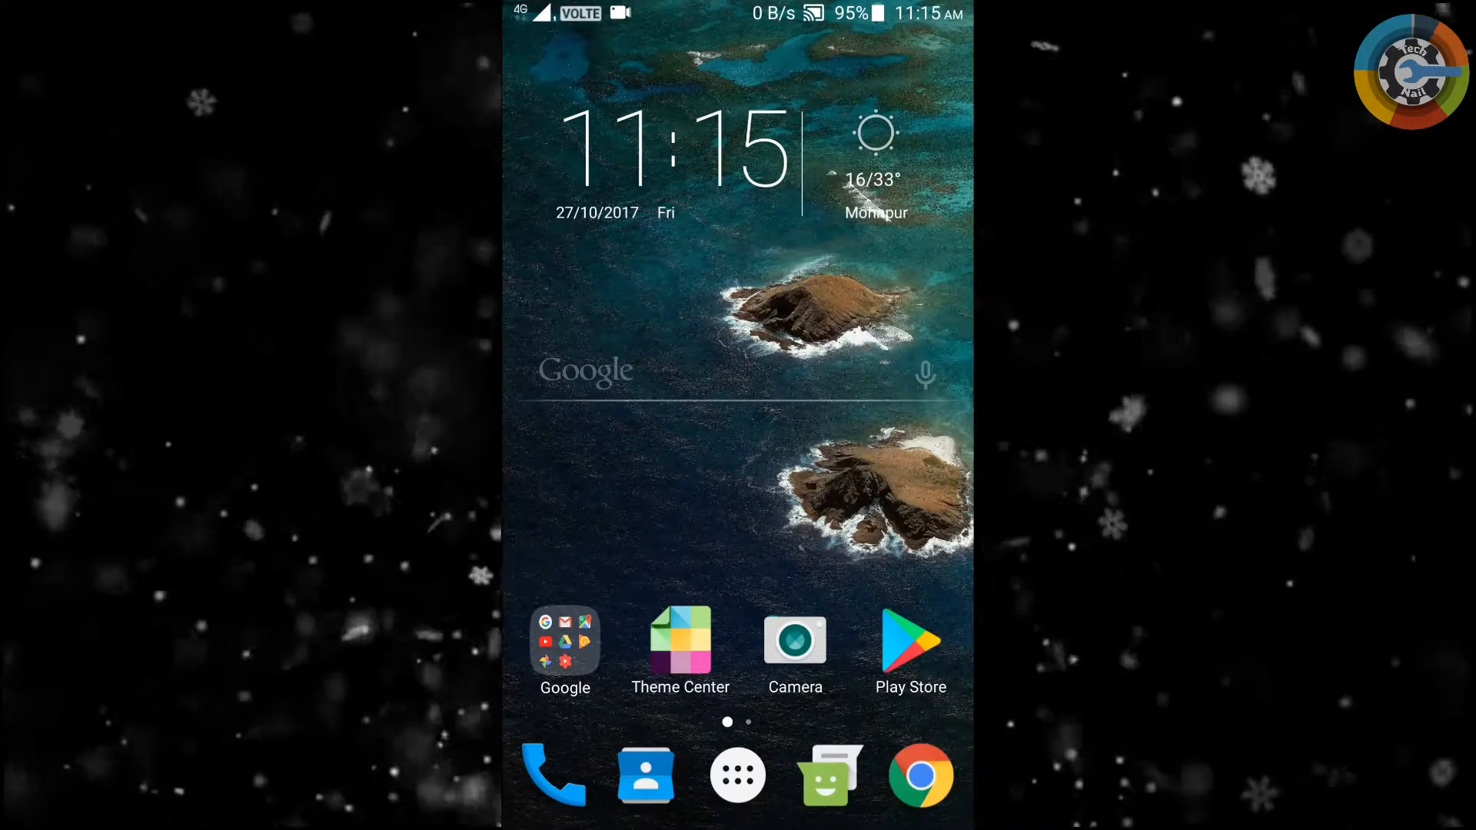
click(737, 775)
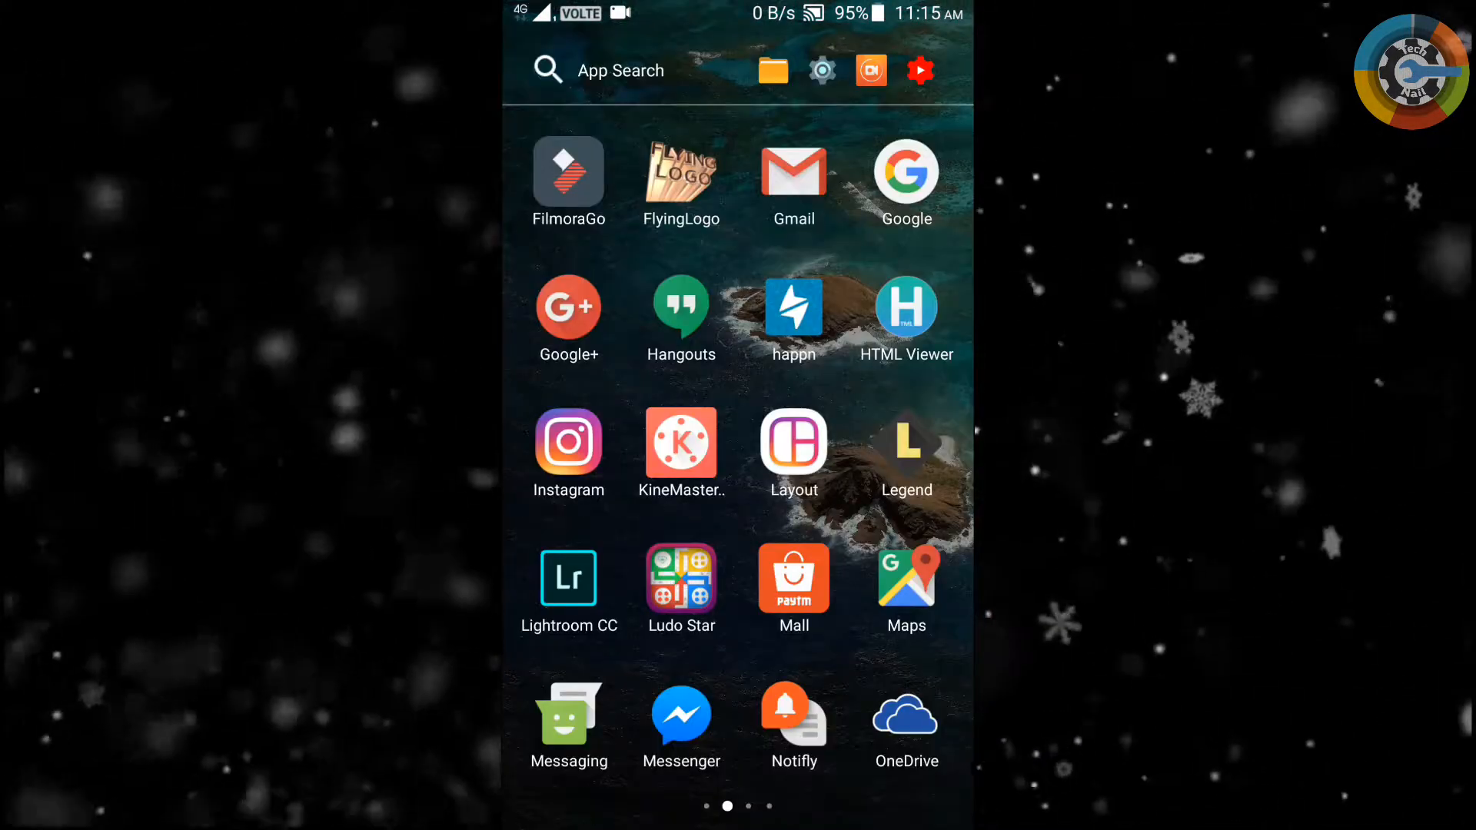
scroll(left, 3)
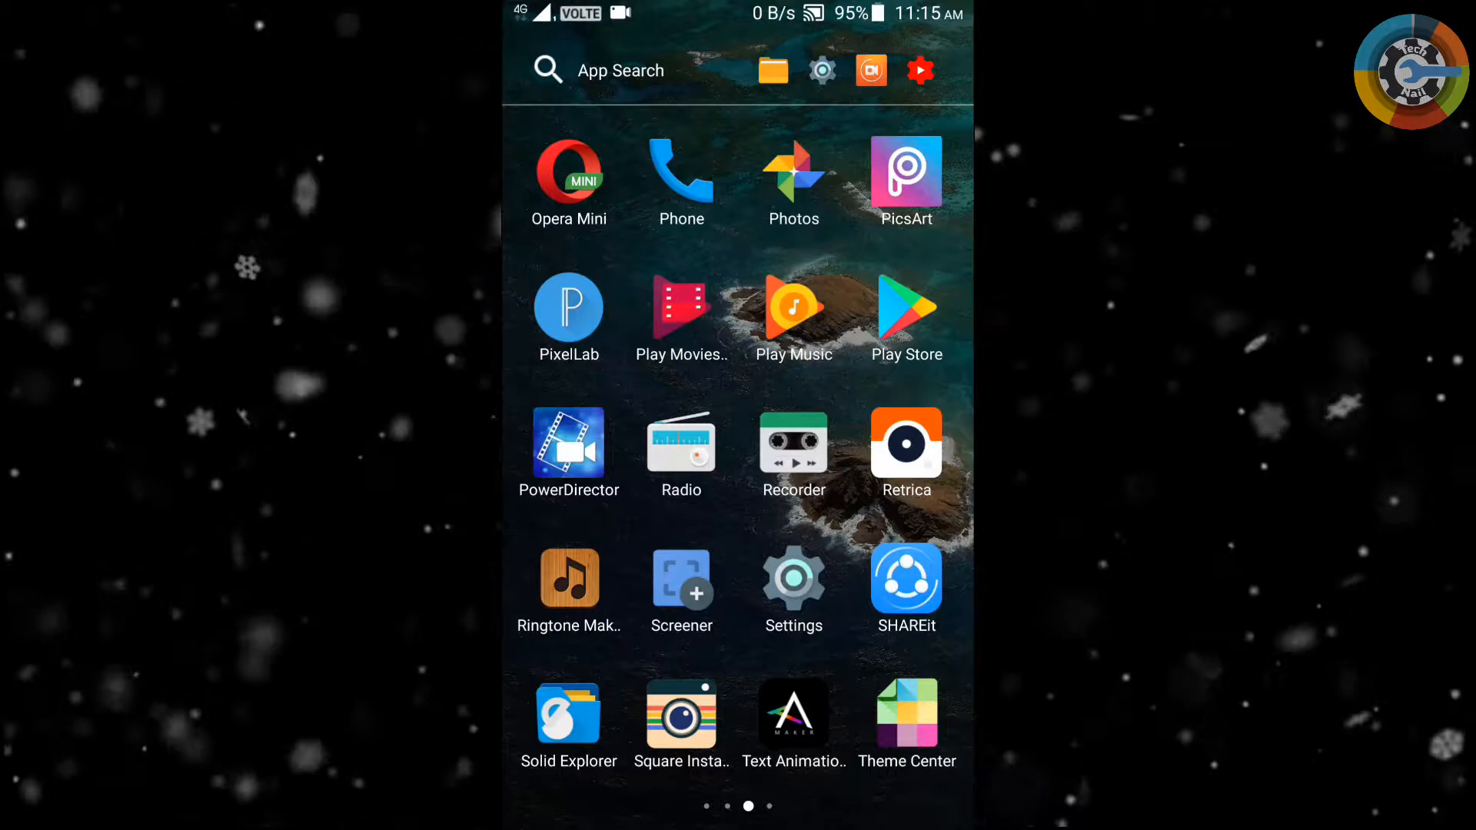
- Launch Settings, open Apps, and scroll the All apps list to Gboard, Gmail and Play services
click(794, 581)
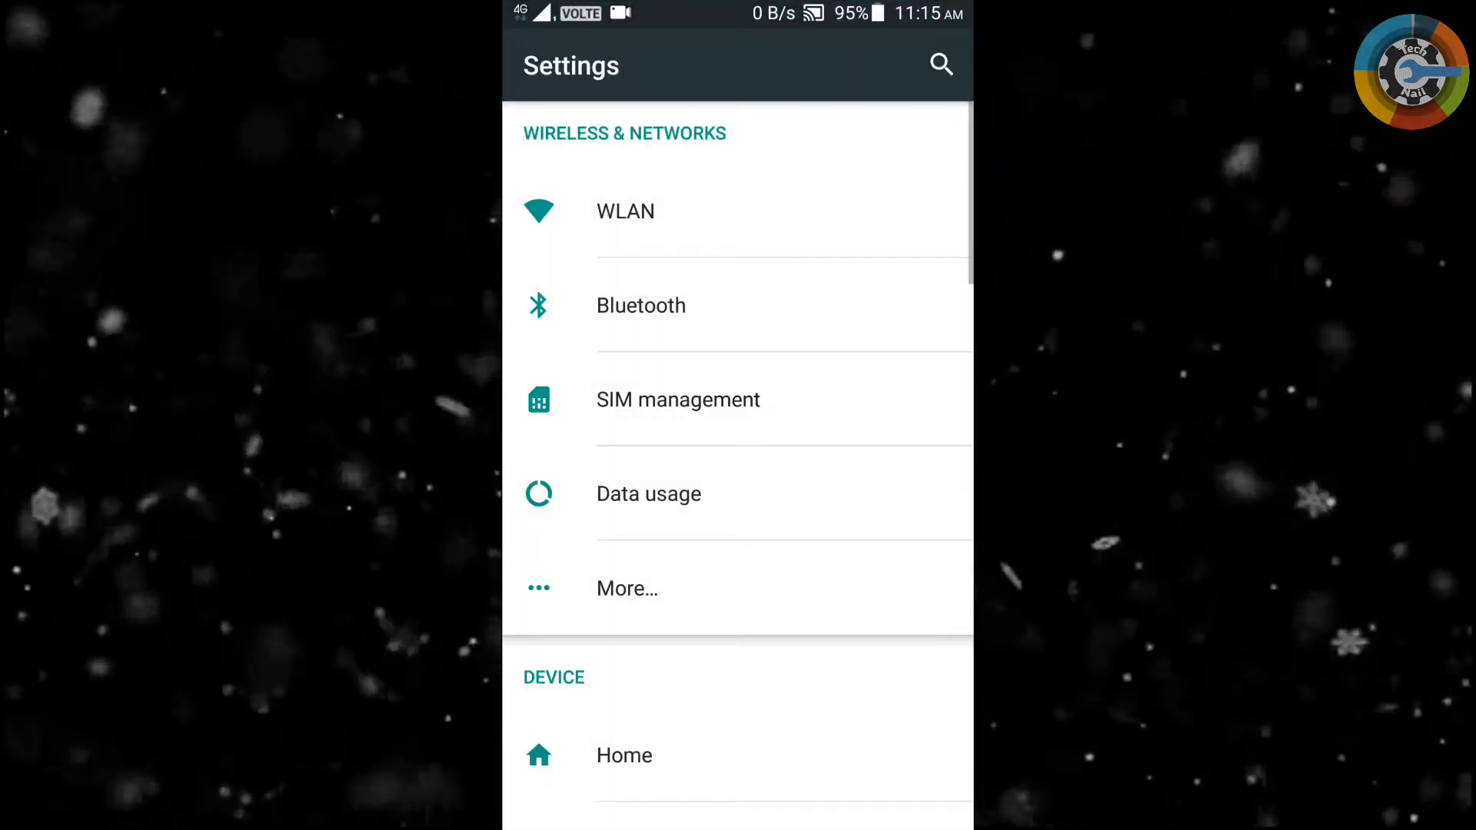
scroll(down, 3)
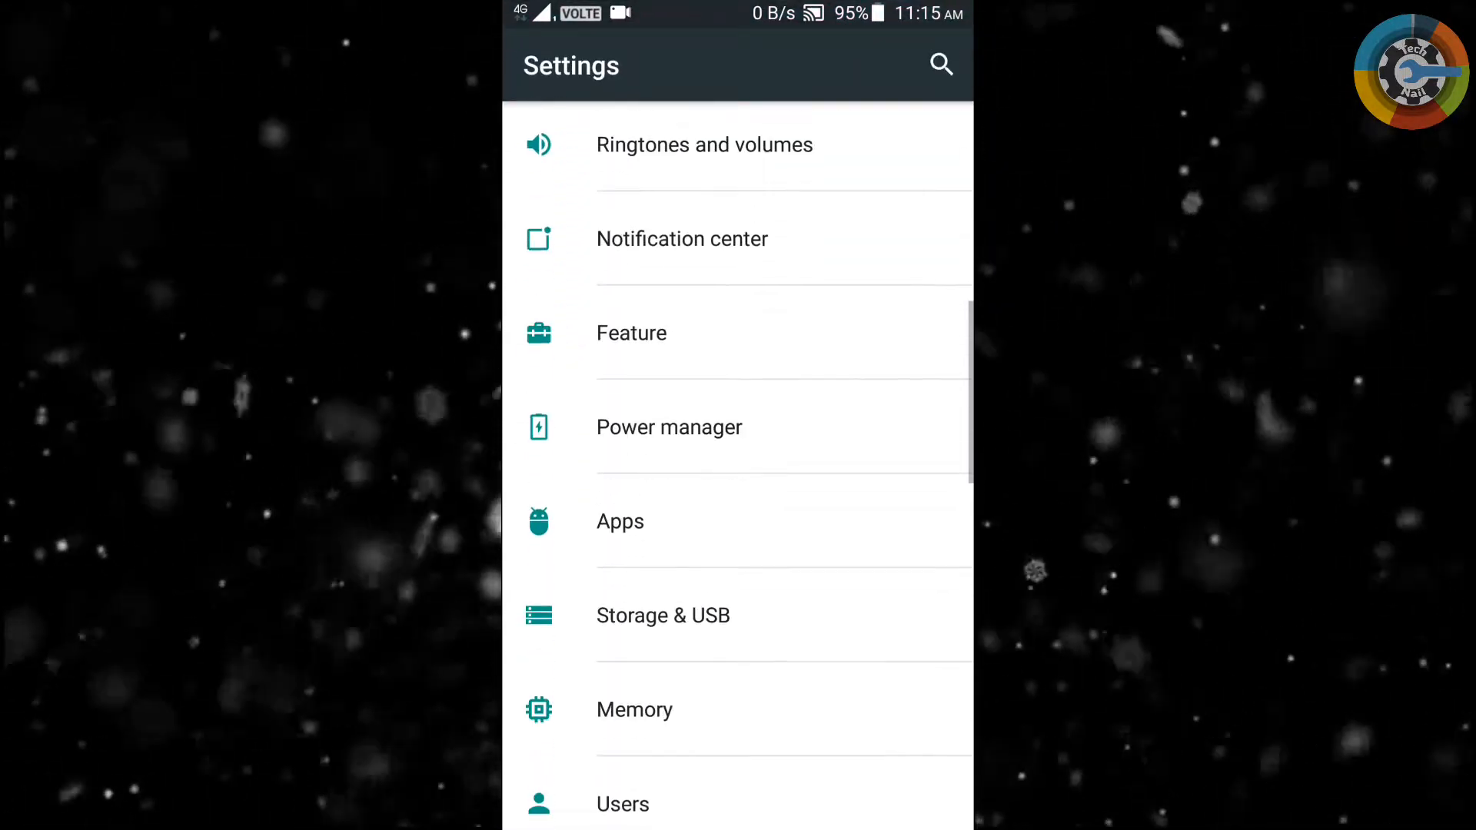
click(620, 522)
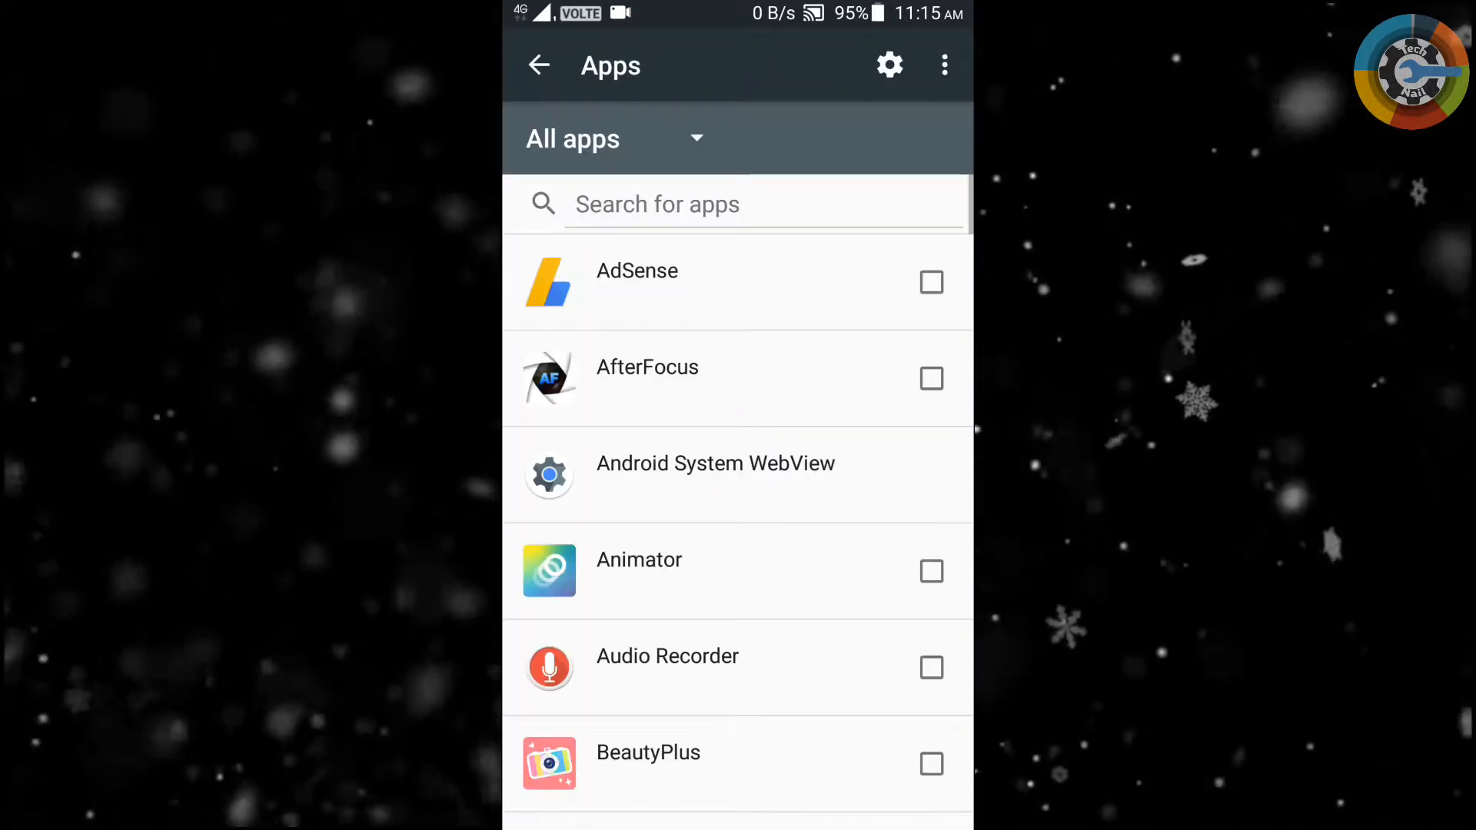
scroll(down, 3)
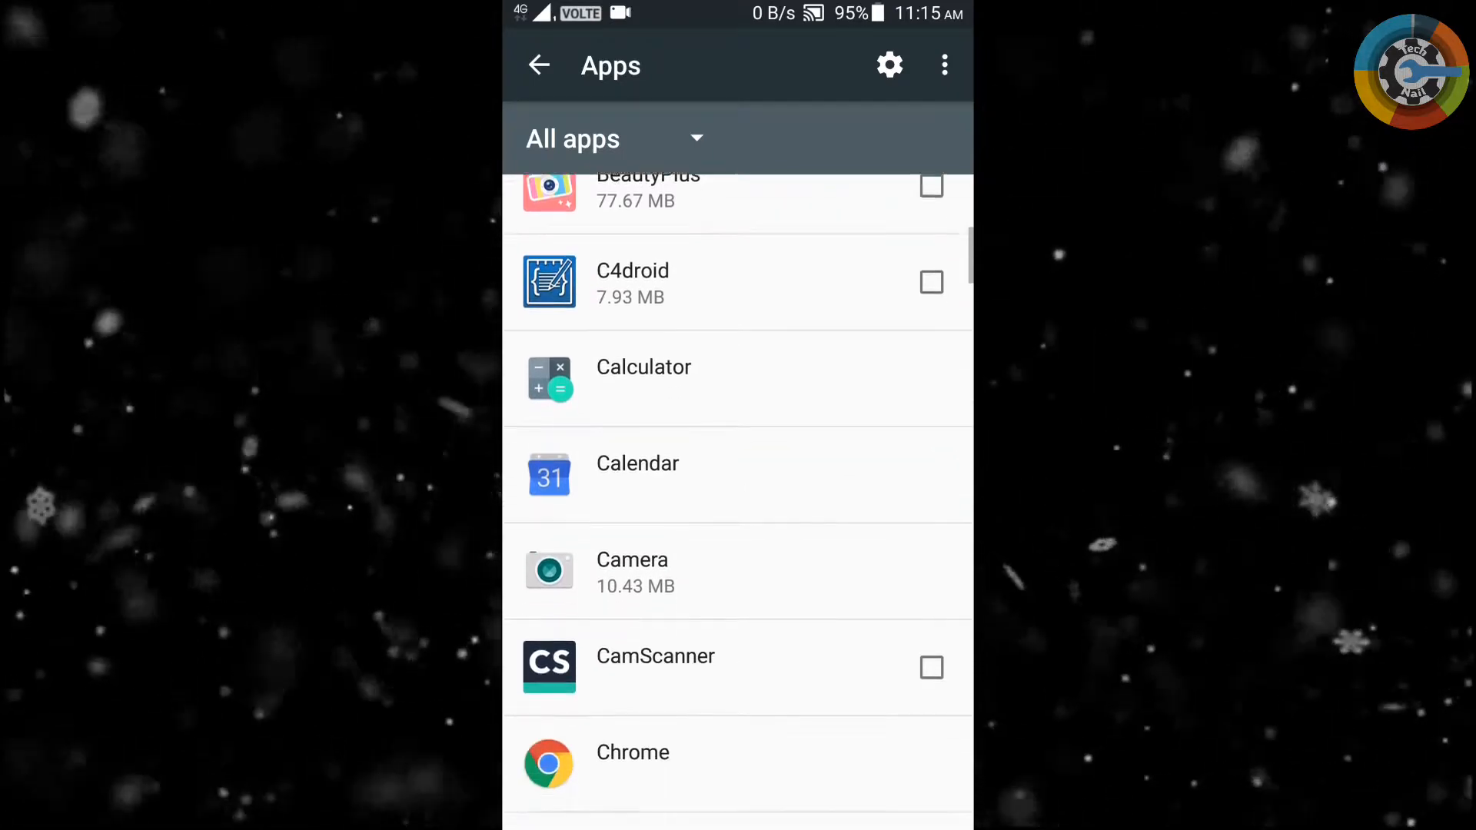
scroll(down, 3)
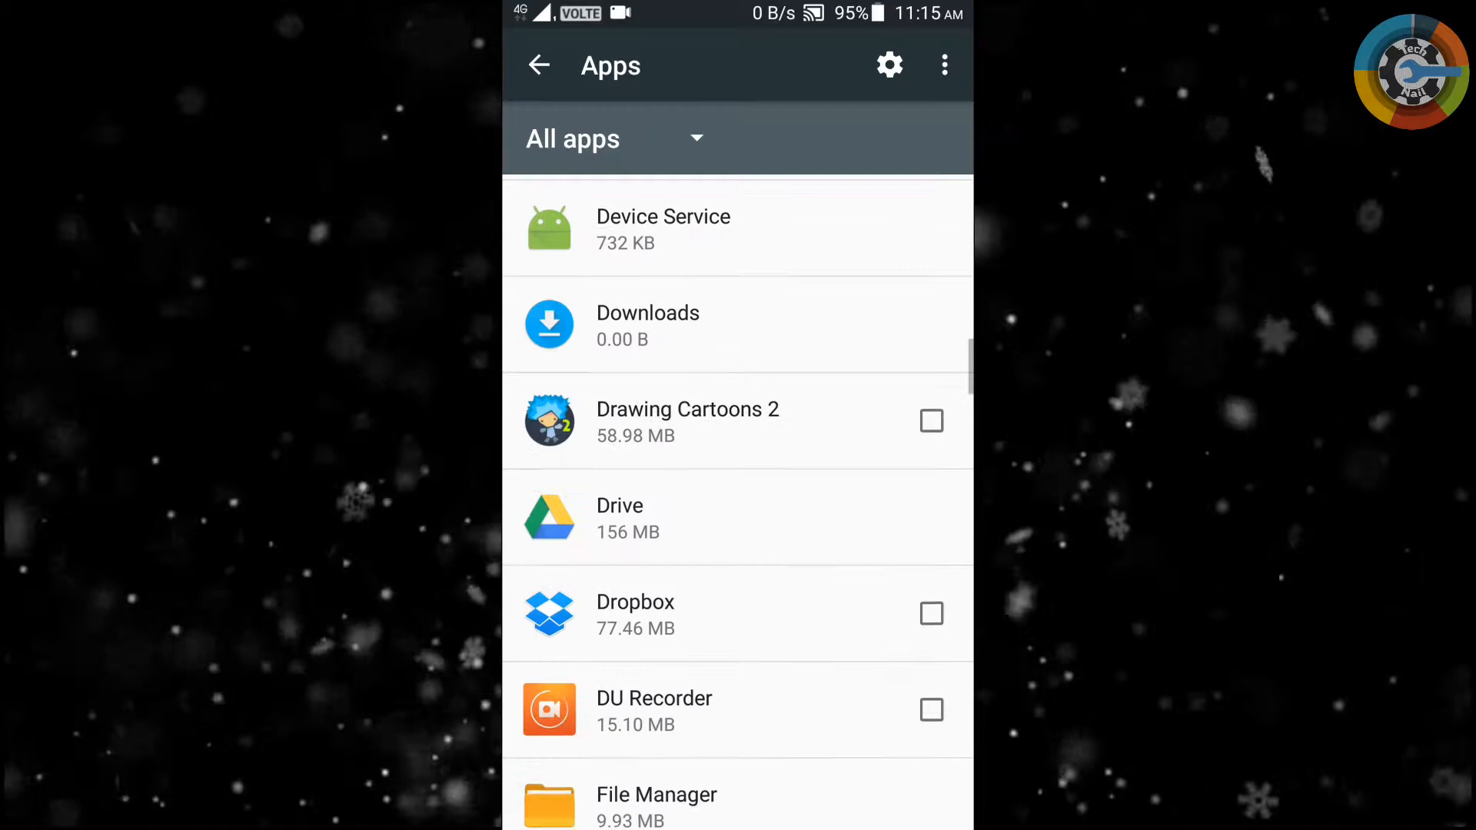
scroll(down, 3)
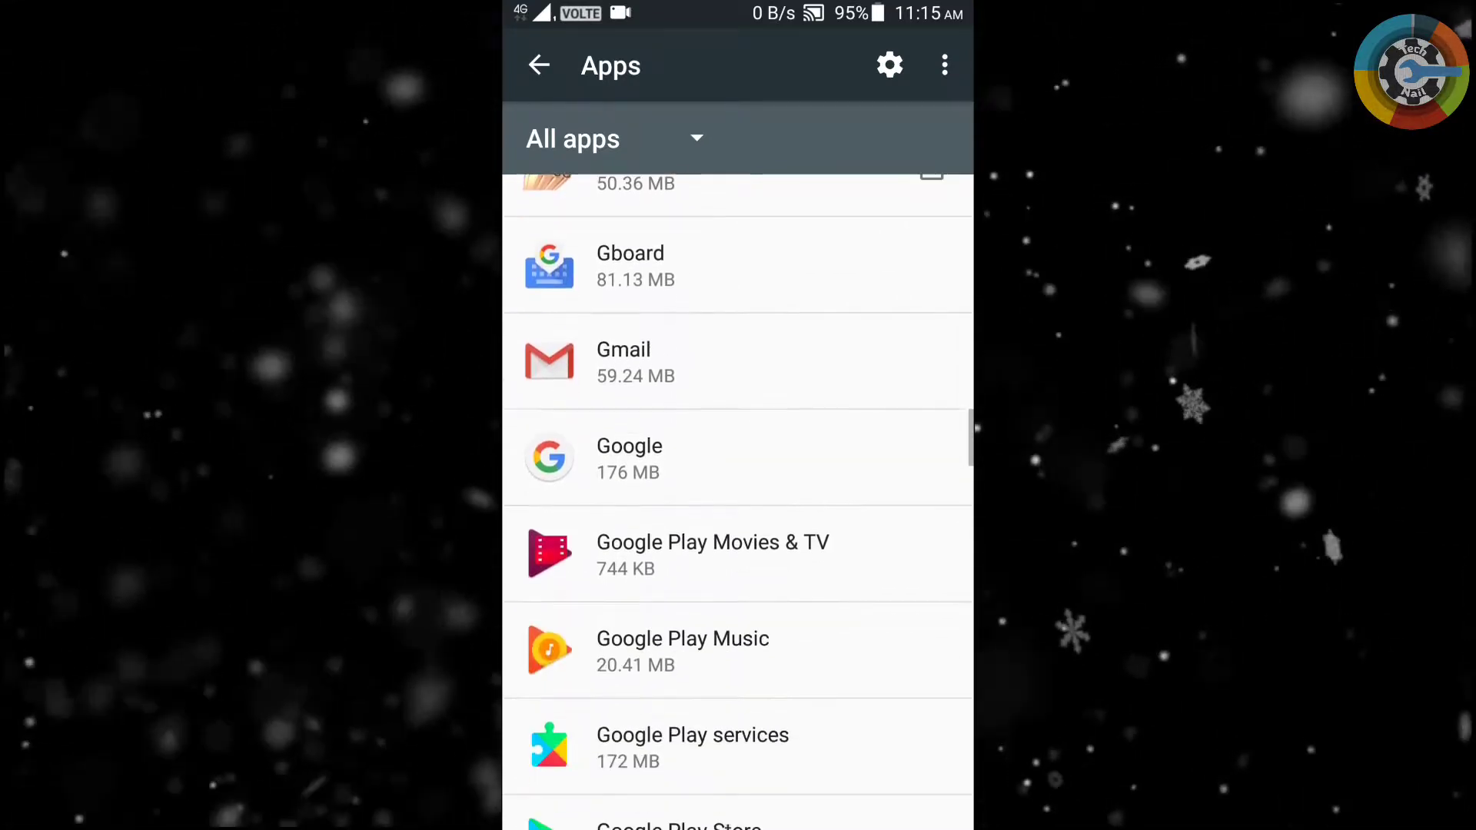
- Disable Google Play Movies & TV from its app details page
click(712, 553)
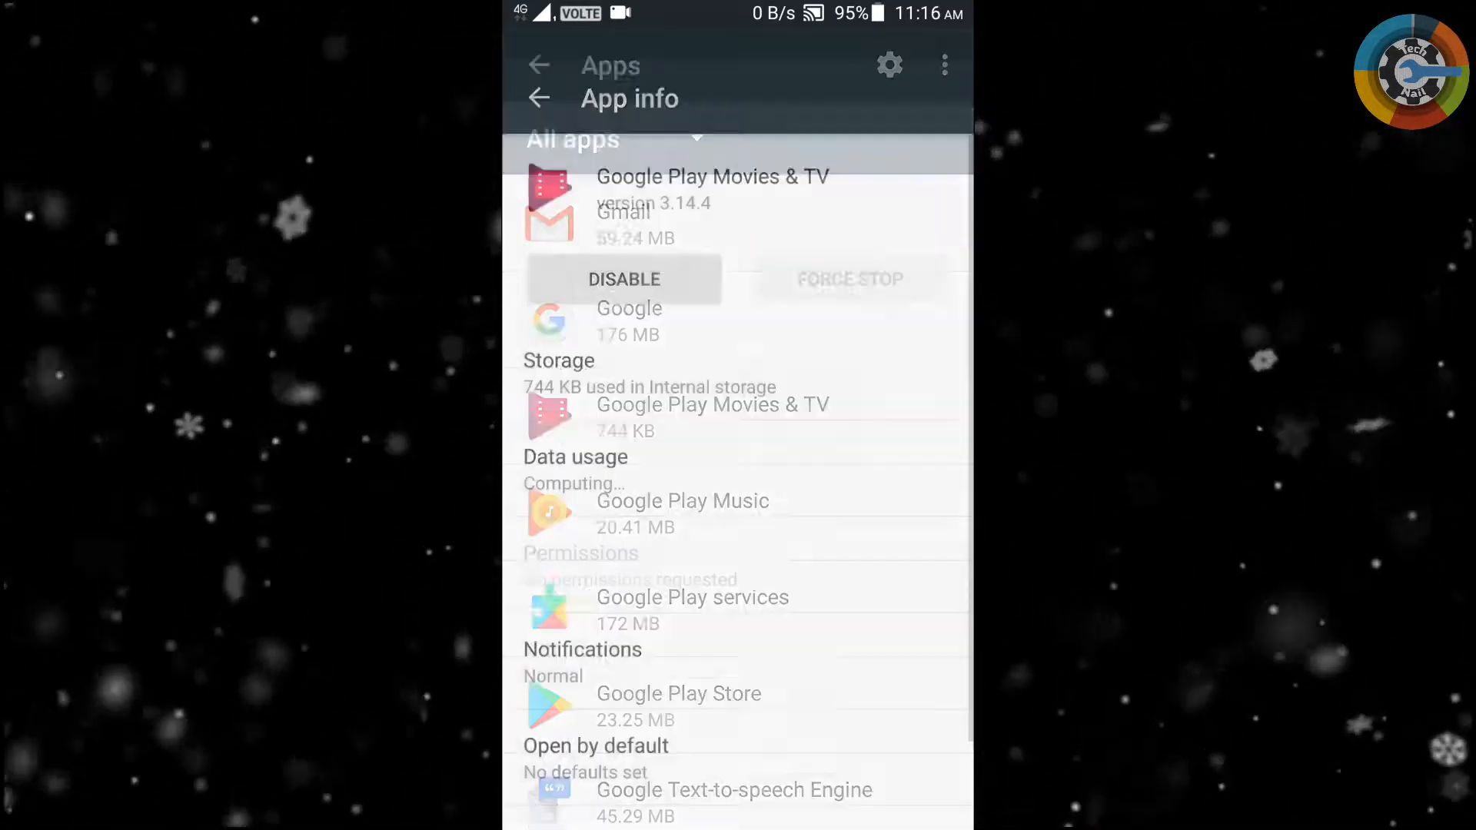
click(624, 279)
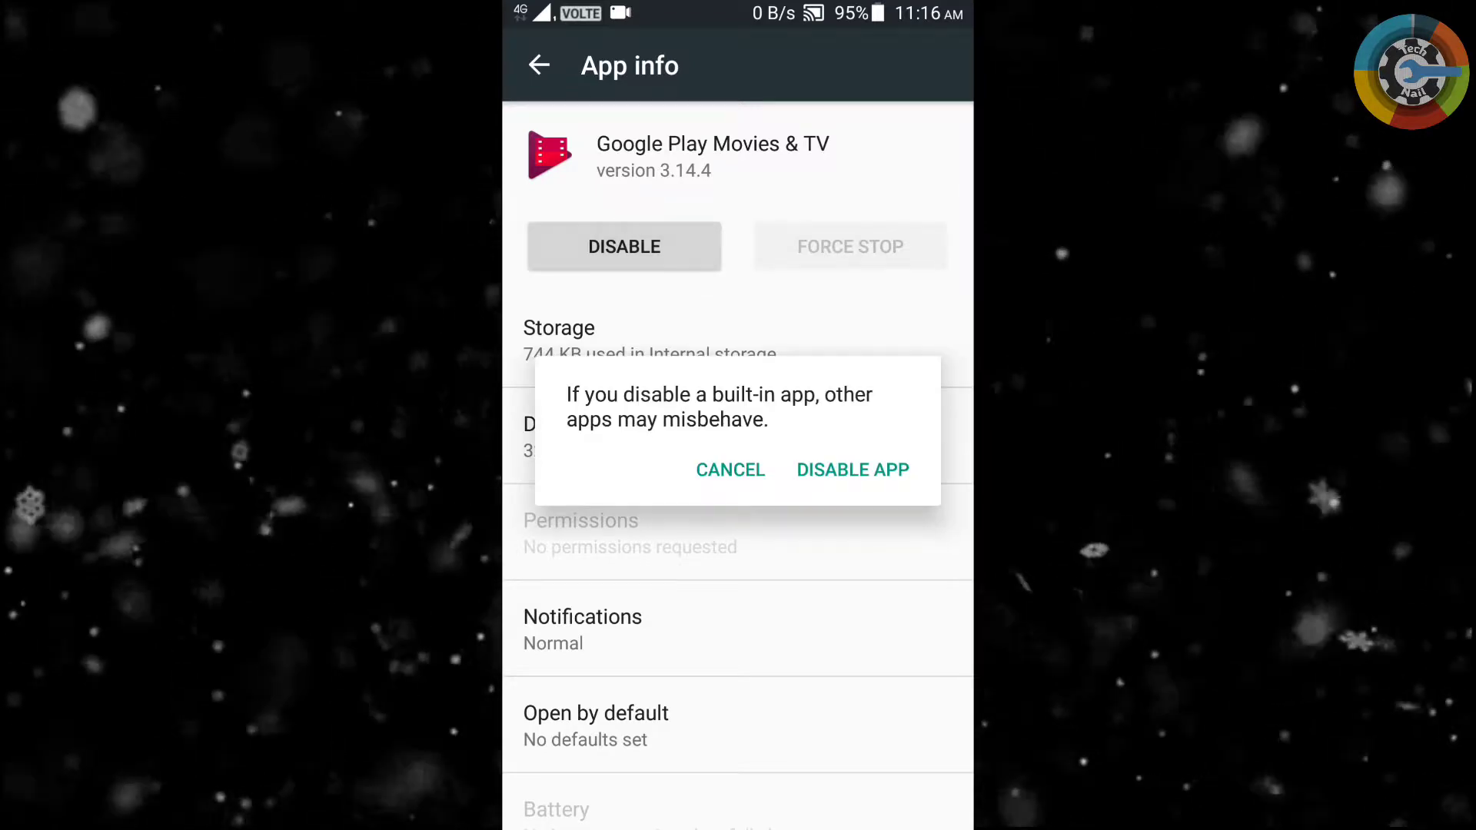
click(851, 469)
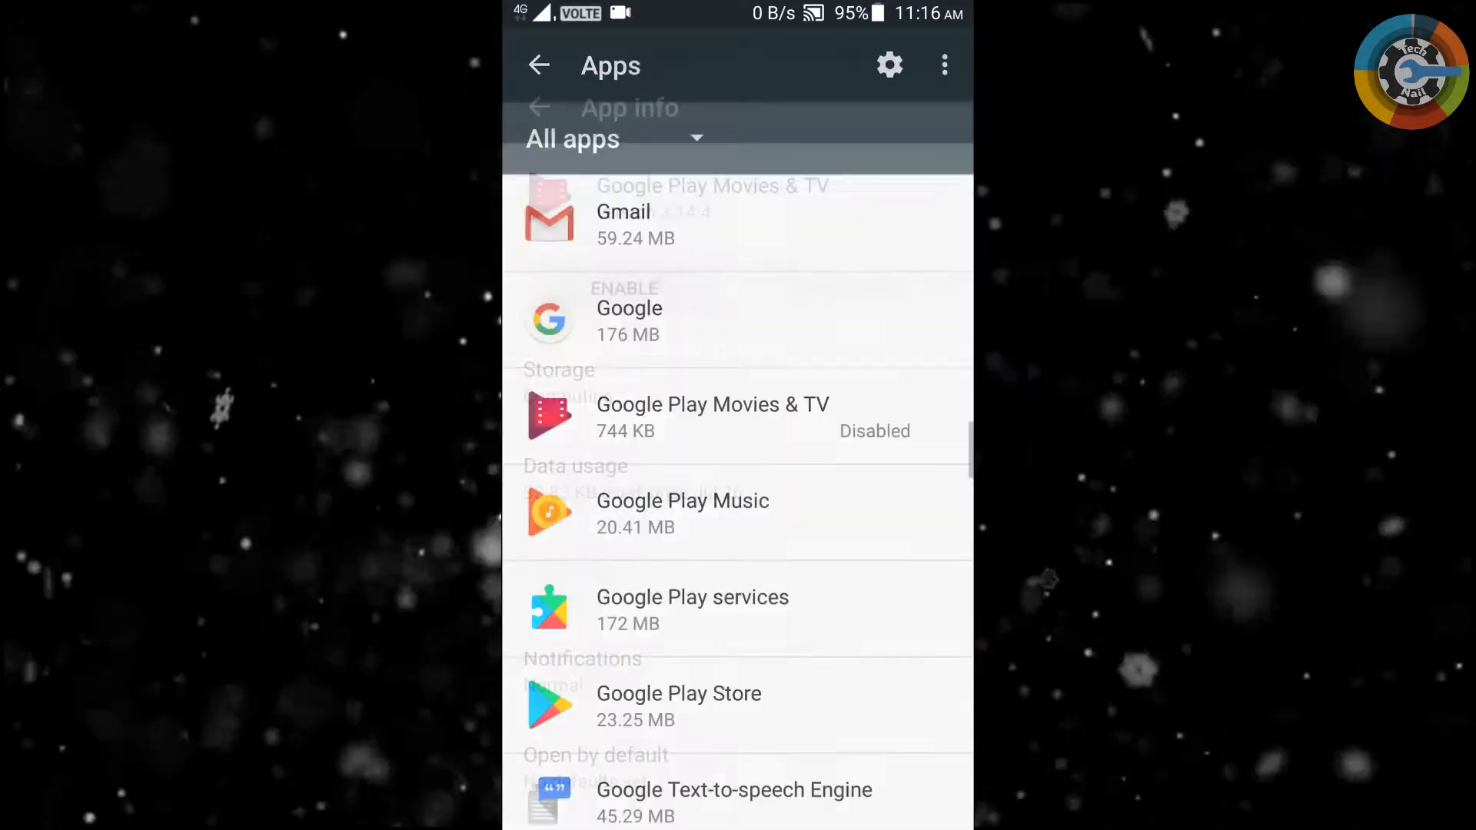
- Disable Google+ and Hangouts, then return to the home screen
scroll(down, 3)
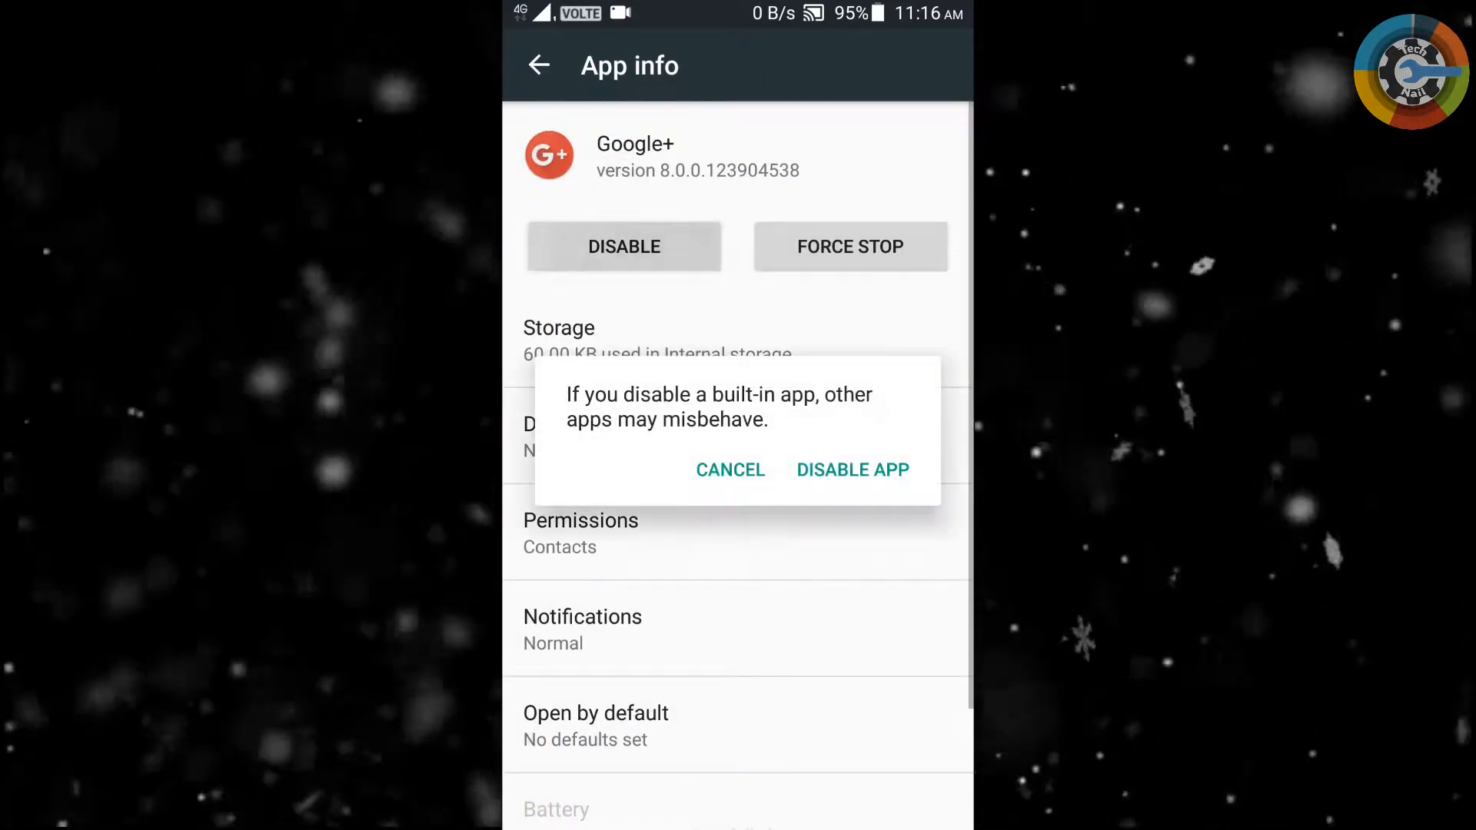
click(852, 469)
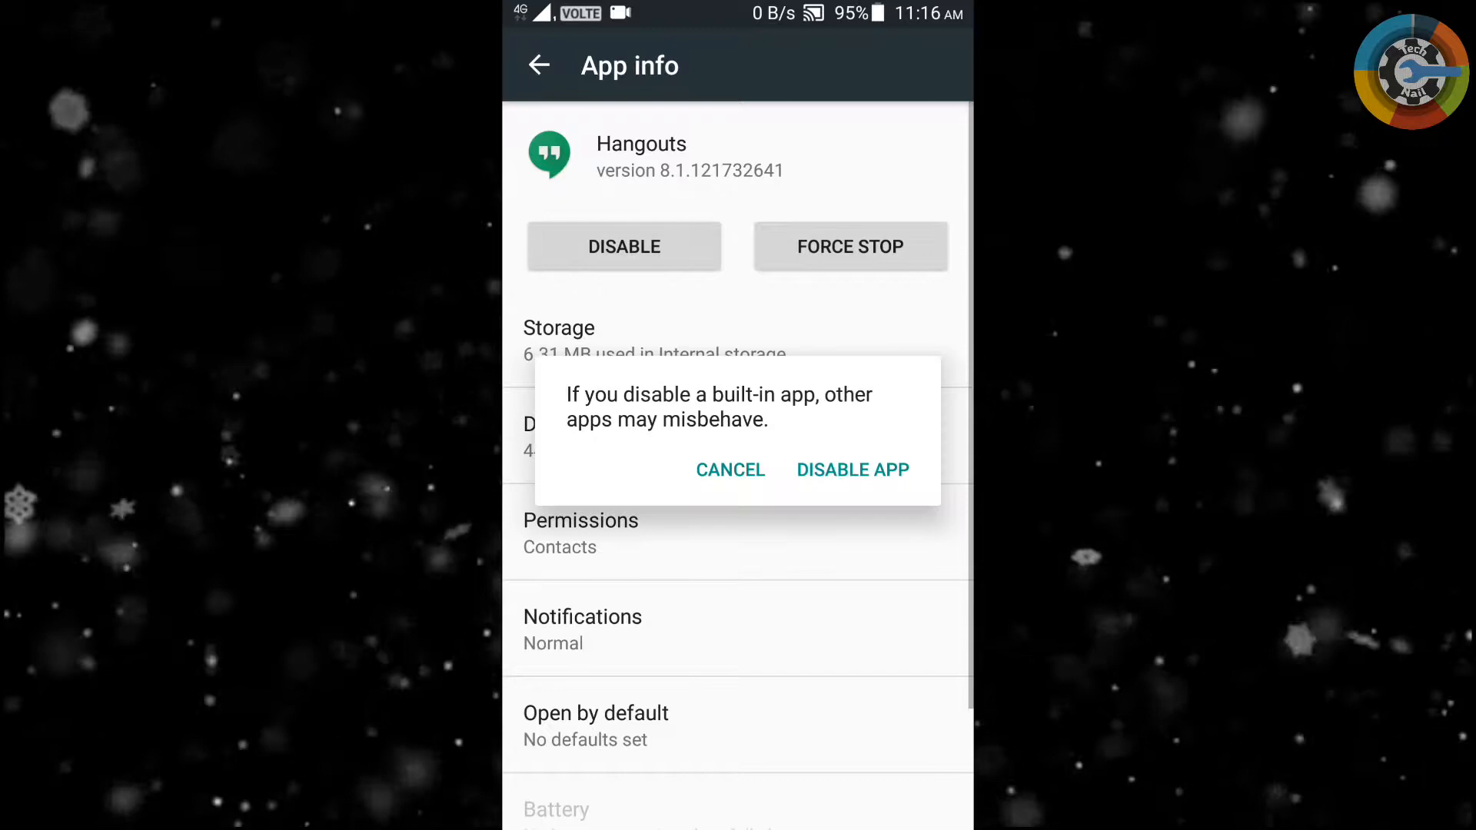
click(852, 469)
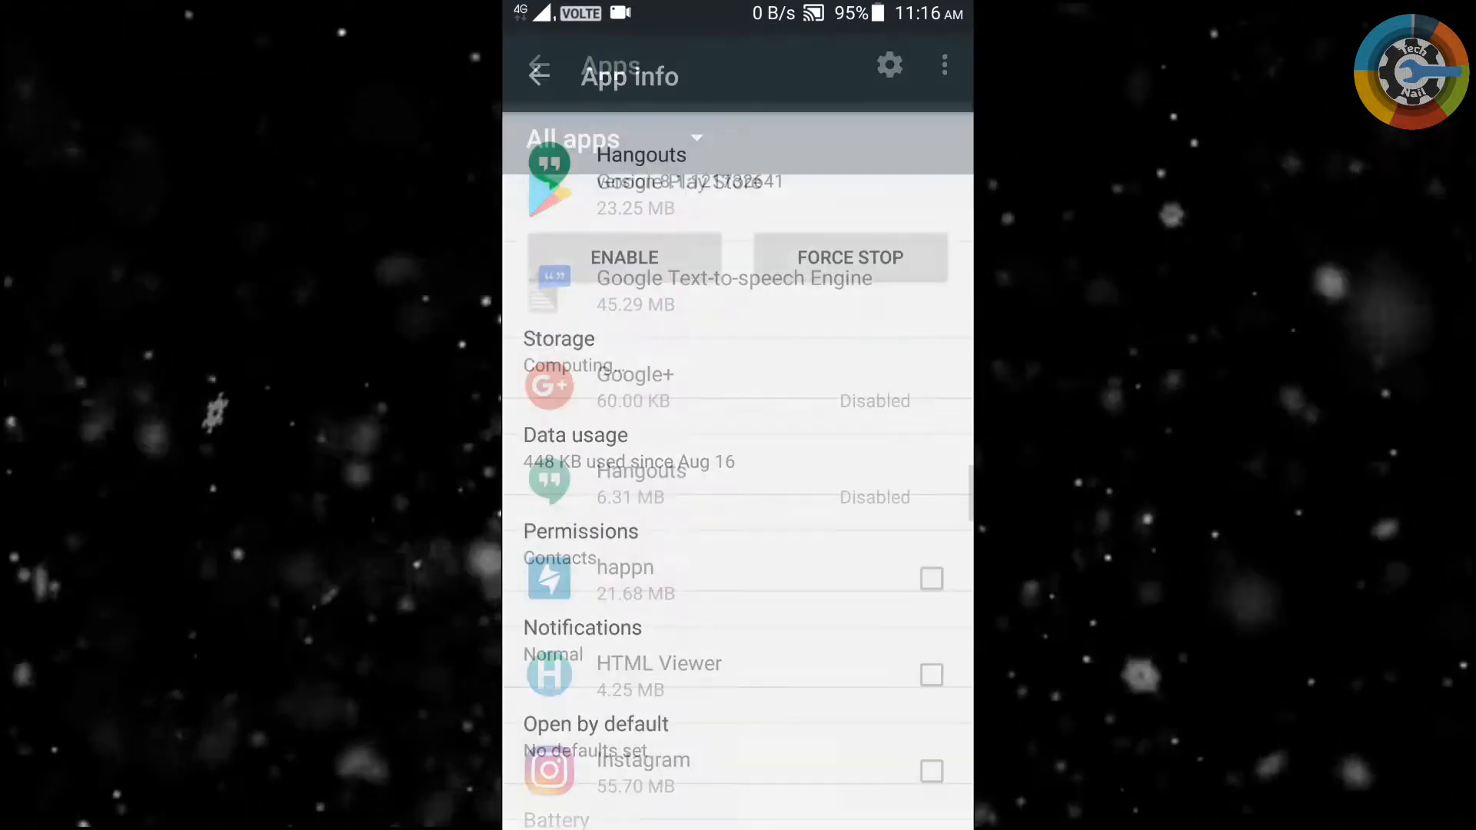
click(540, 67)
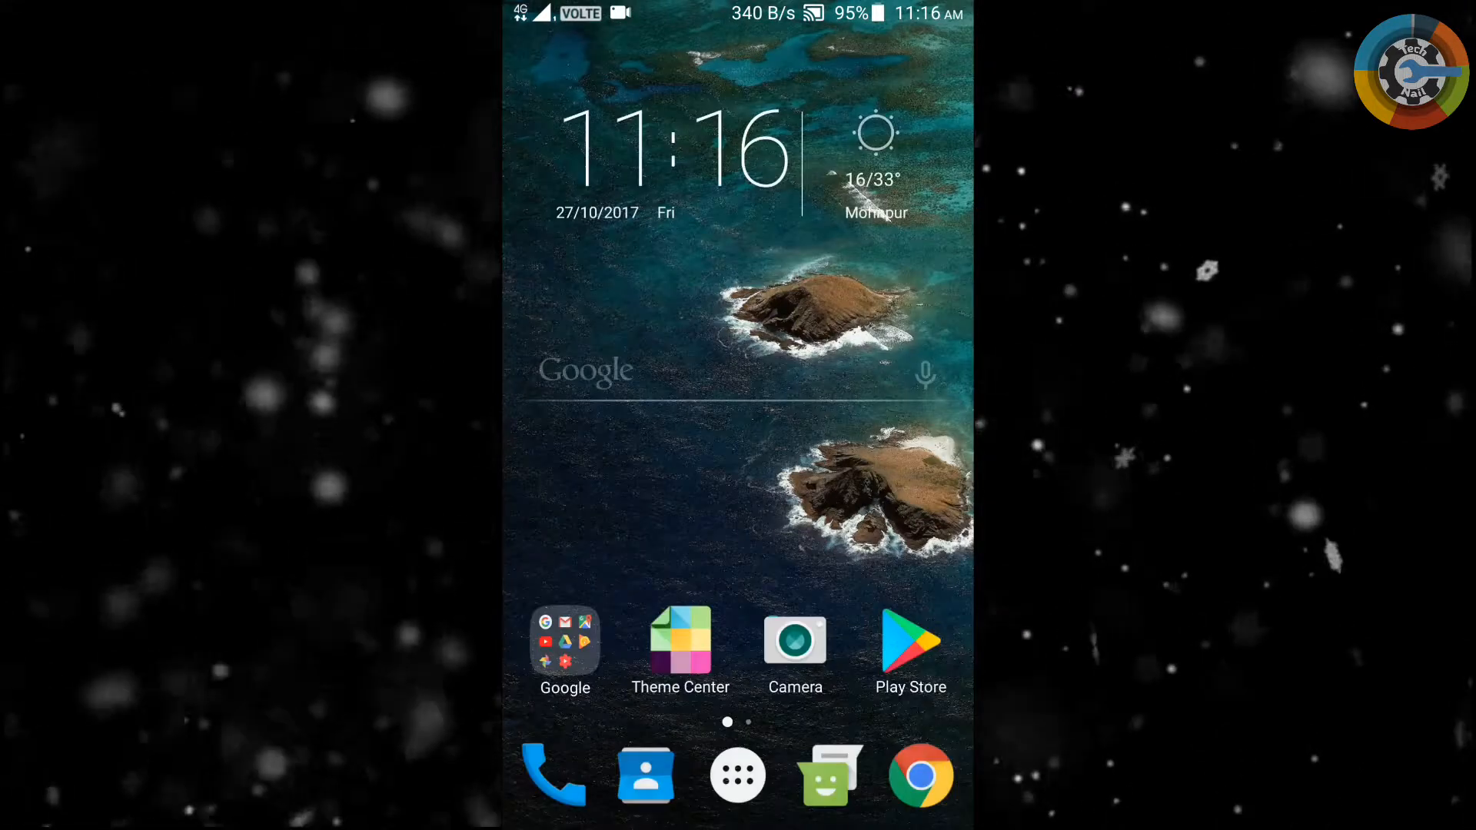
- Relaunch Settings and open Power manager's Background app management list
click(737, 774)
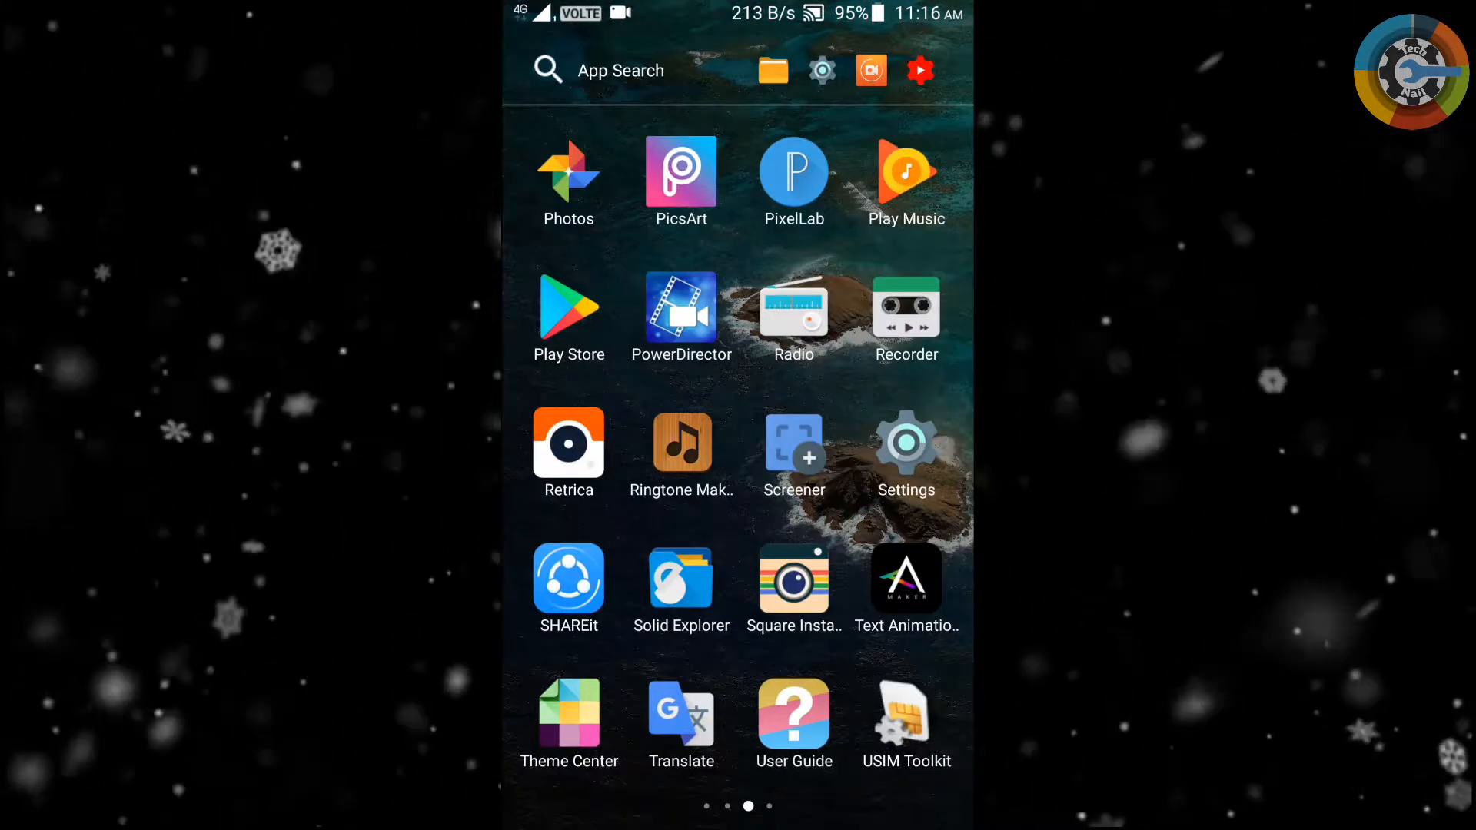
click(904, 443)
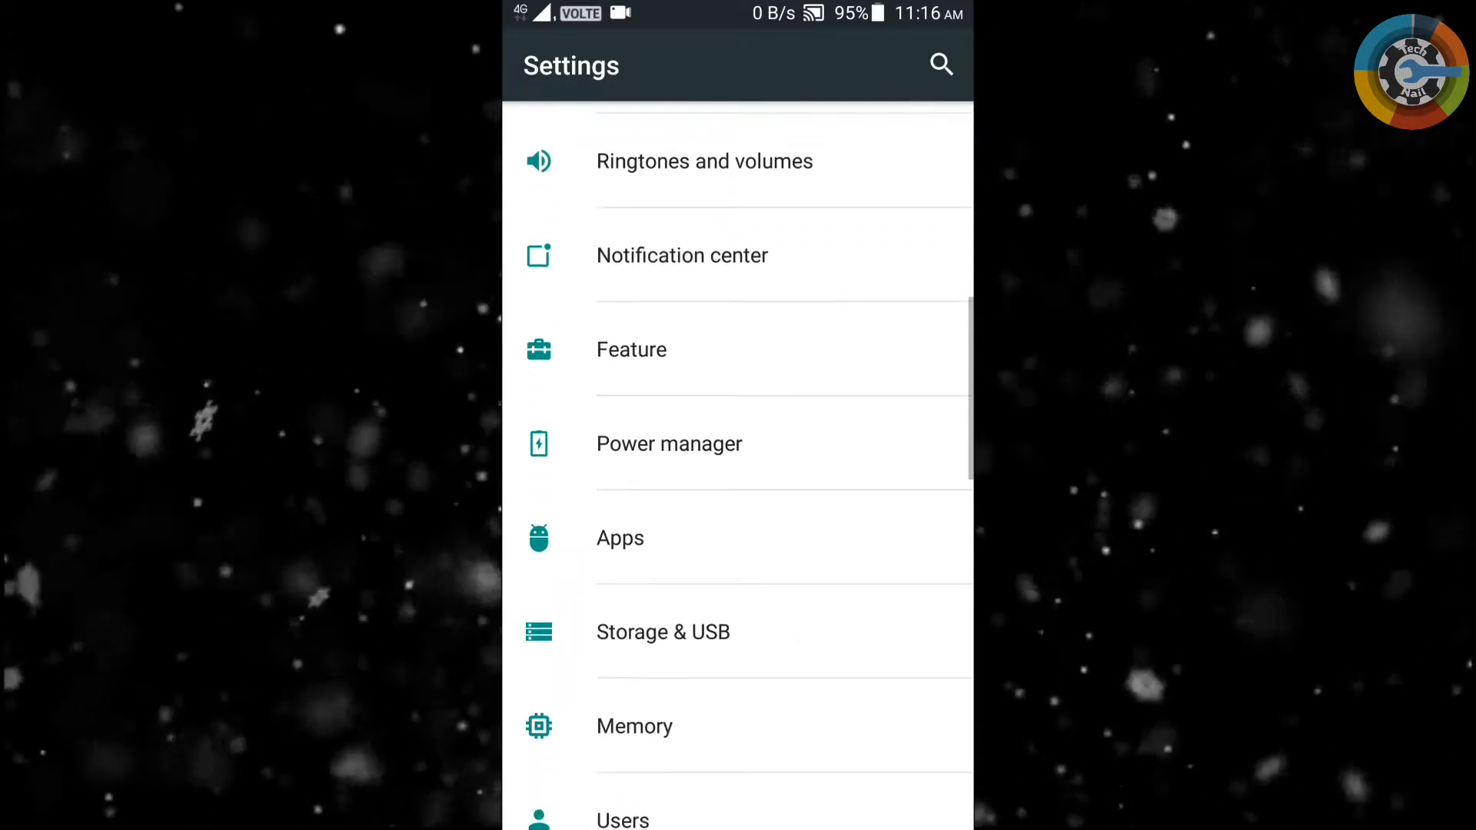
scroll(up, 3)
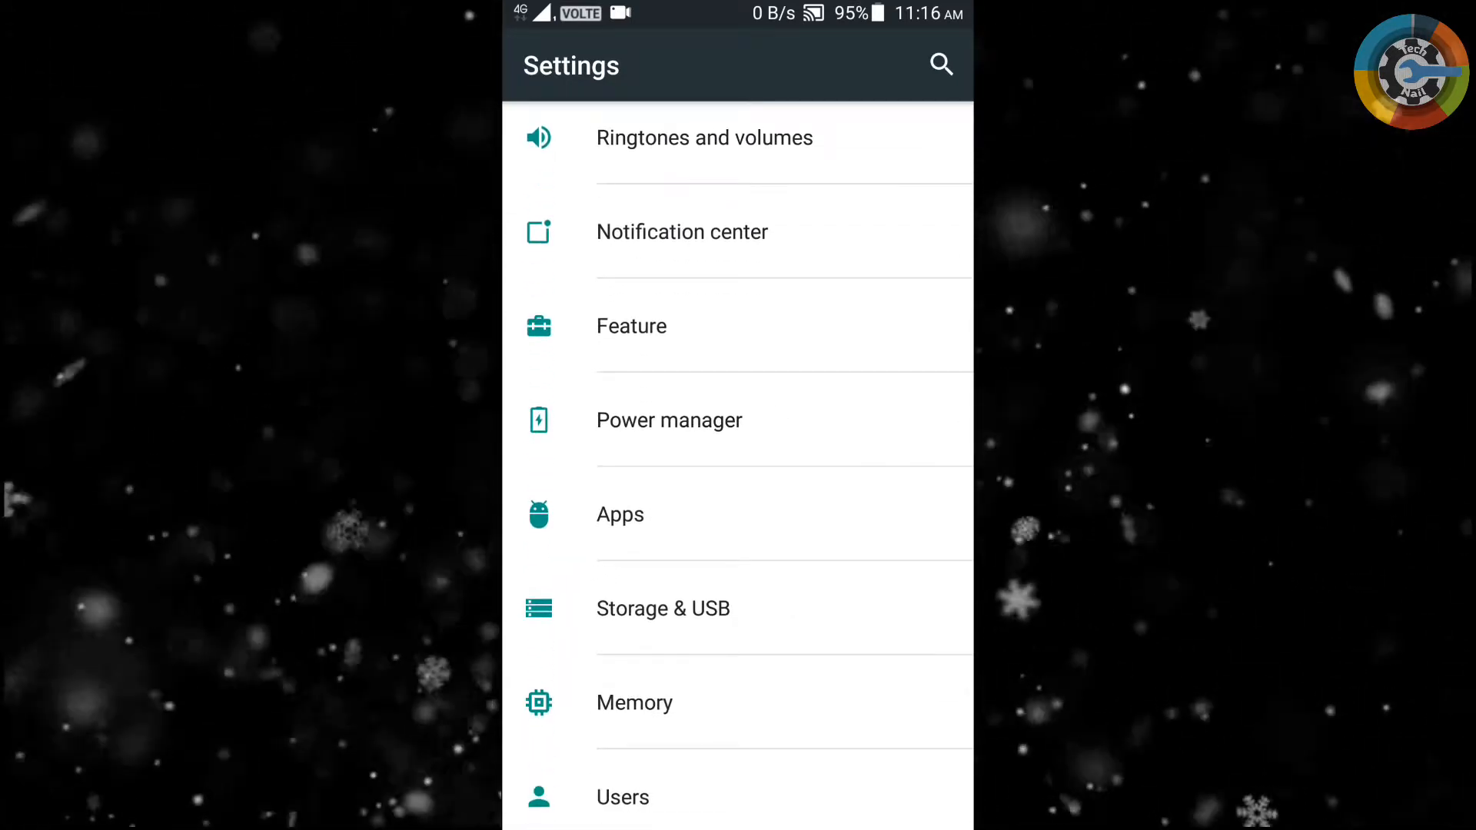
click(670, 419)
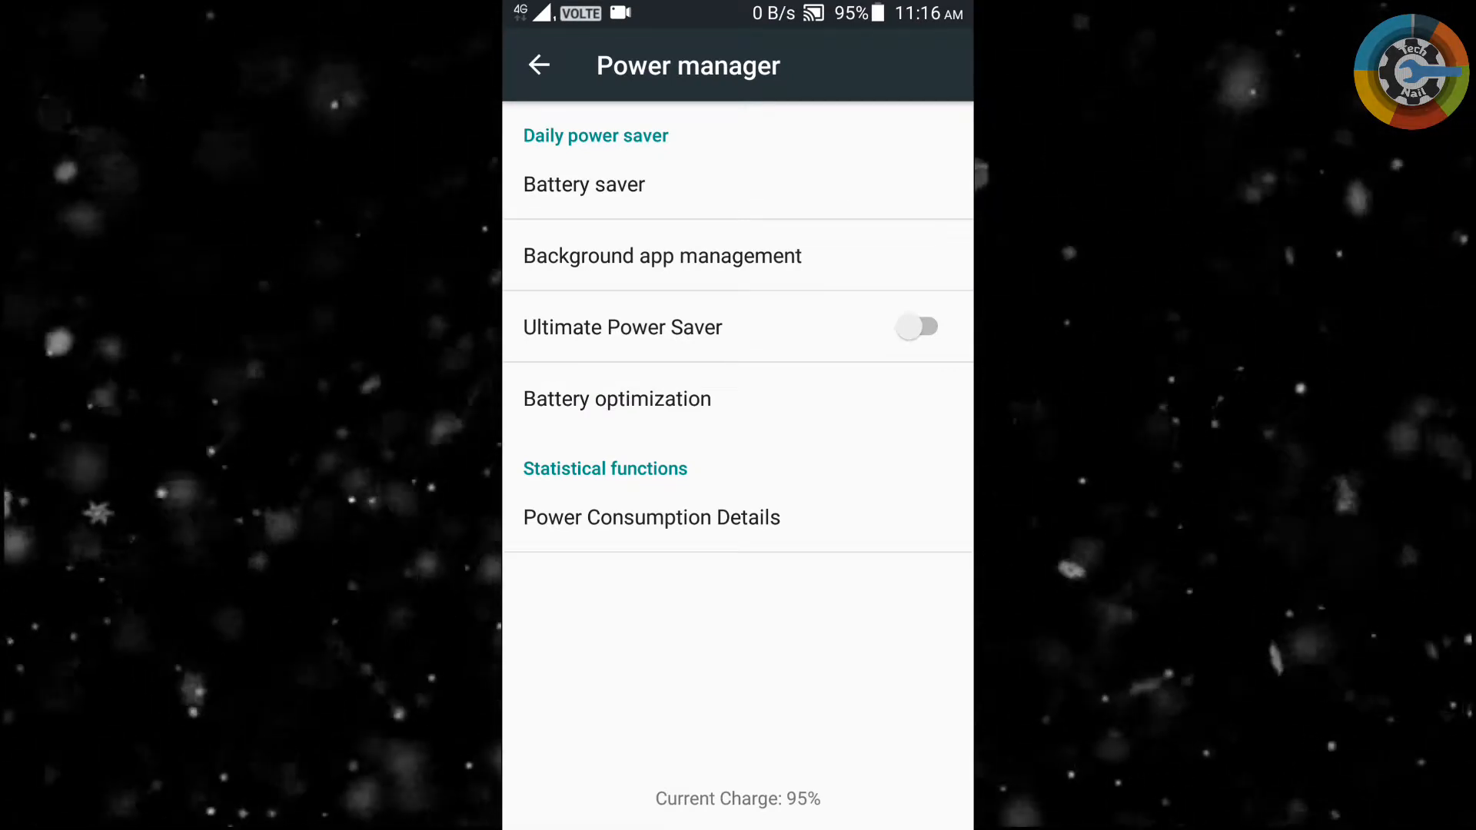
click(662, 256)
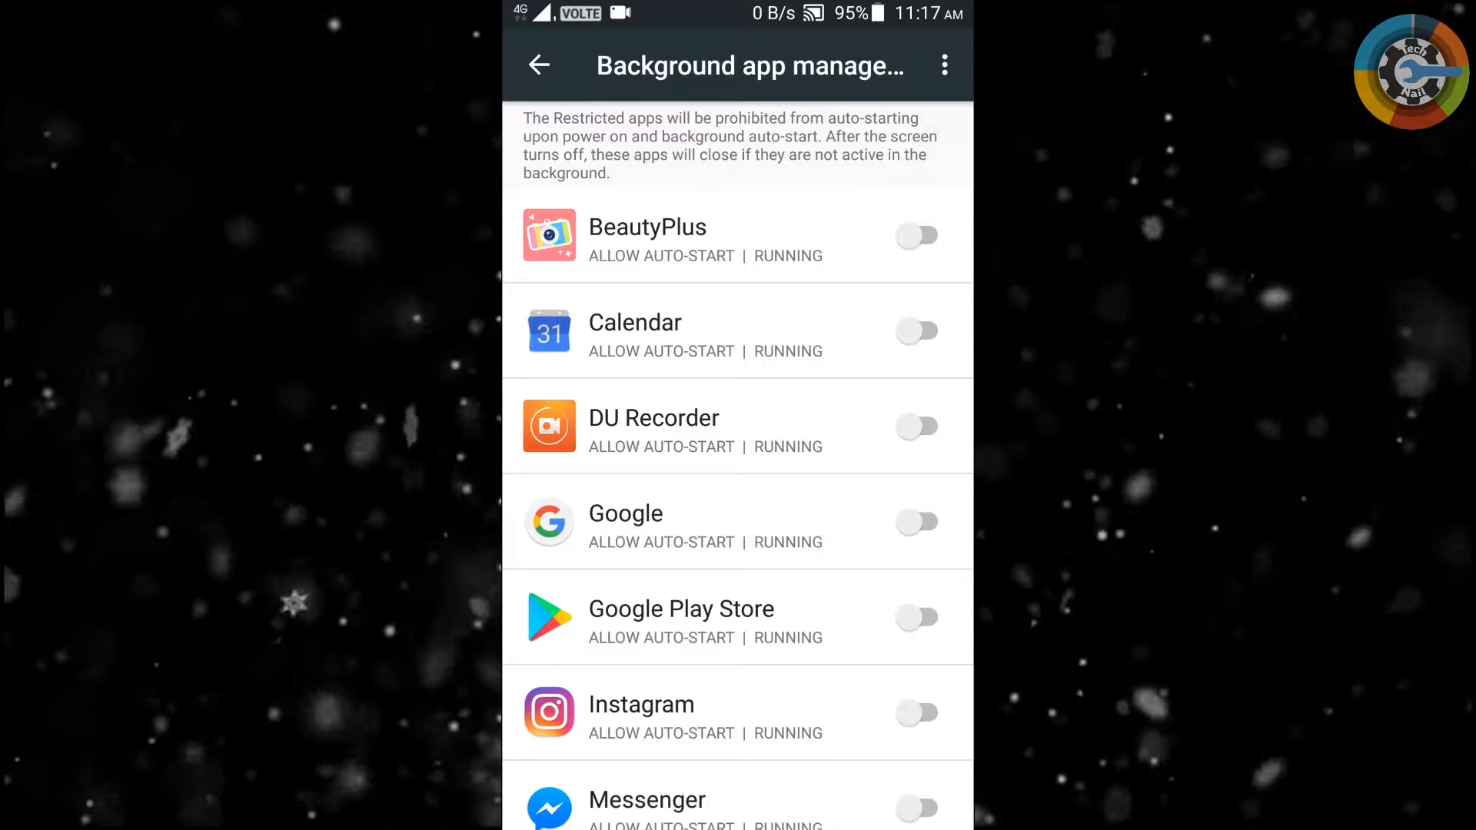
- Turn on the auto-start block switches for BeautyPlus and Calendar, then scroll further down the list
click(944, 65)
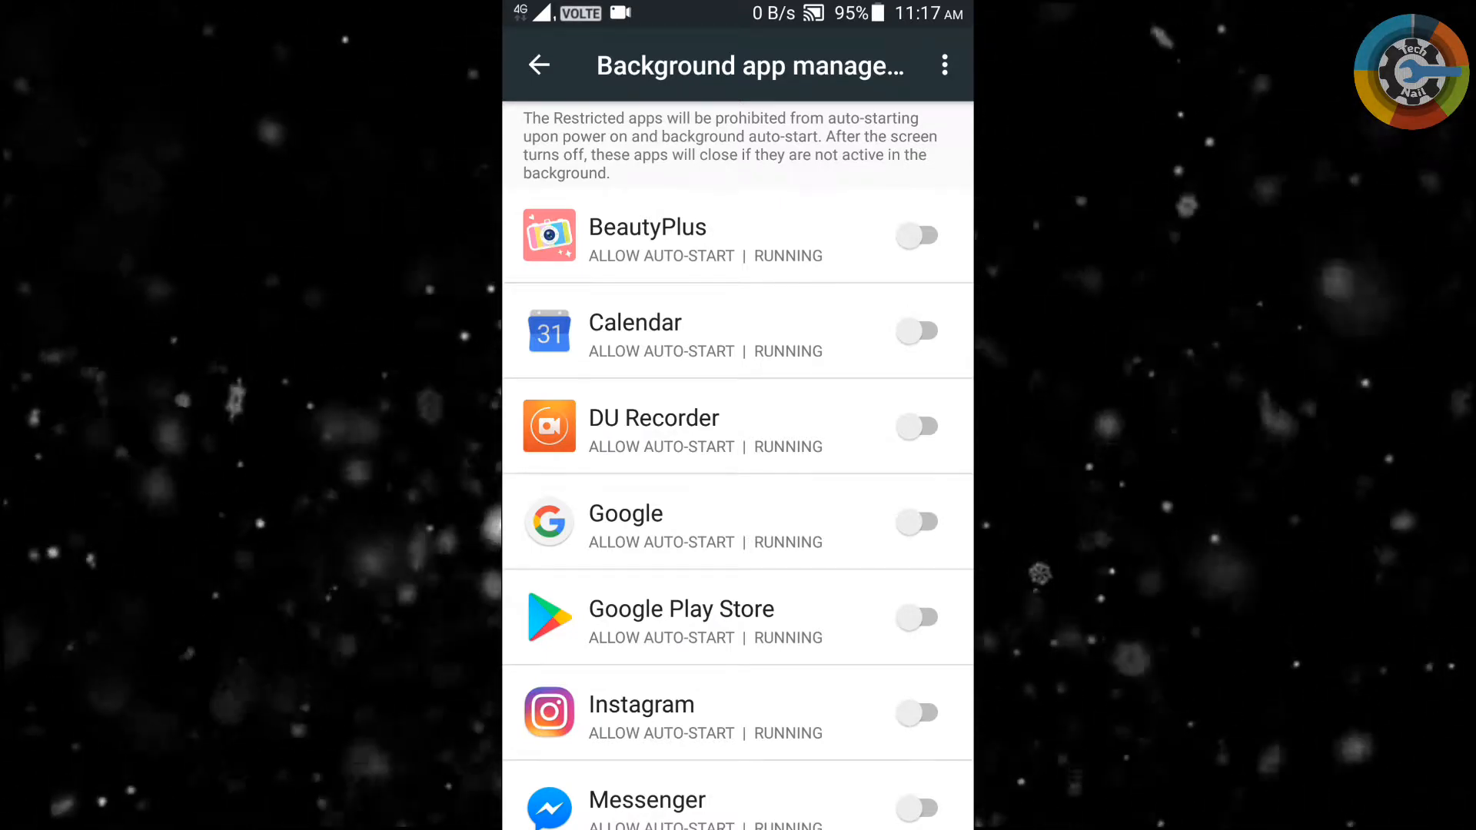
click(917, 235)
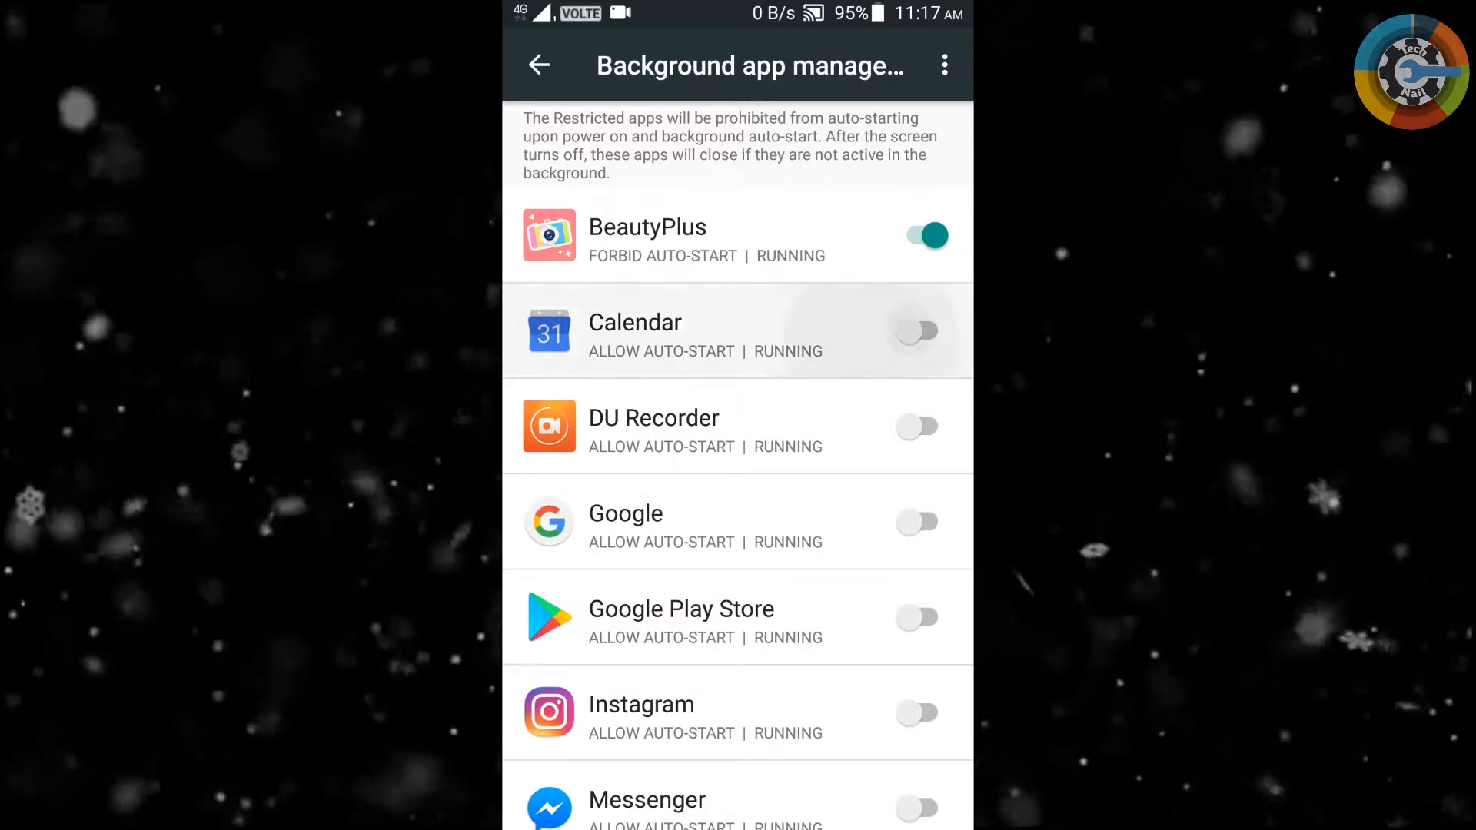
click(918, 331)
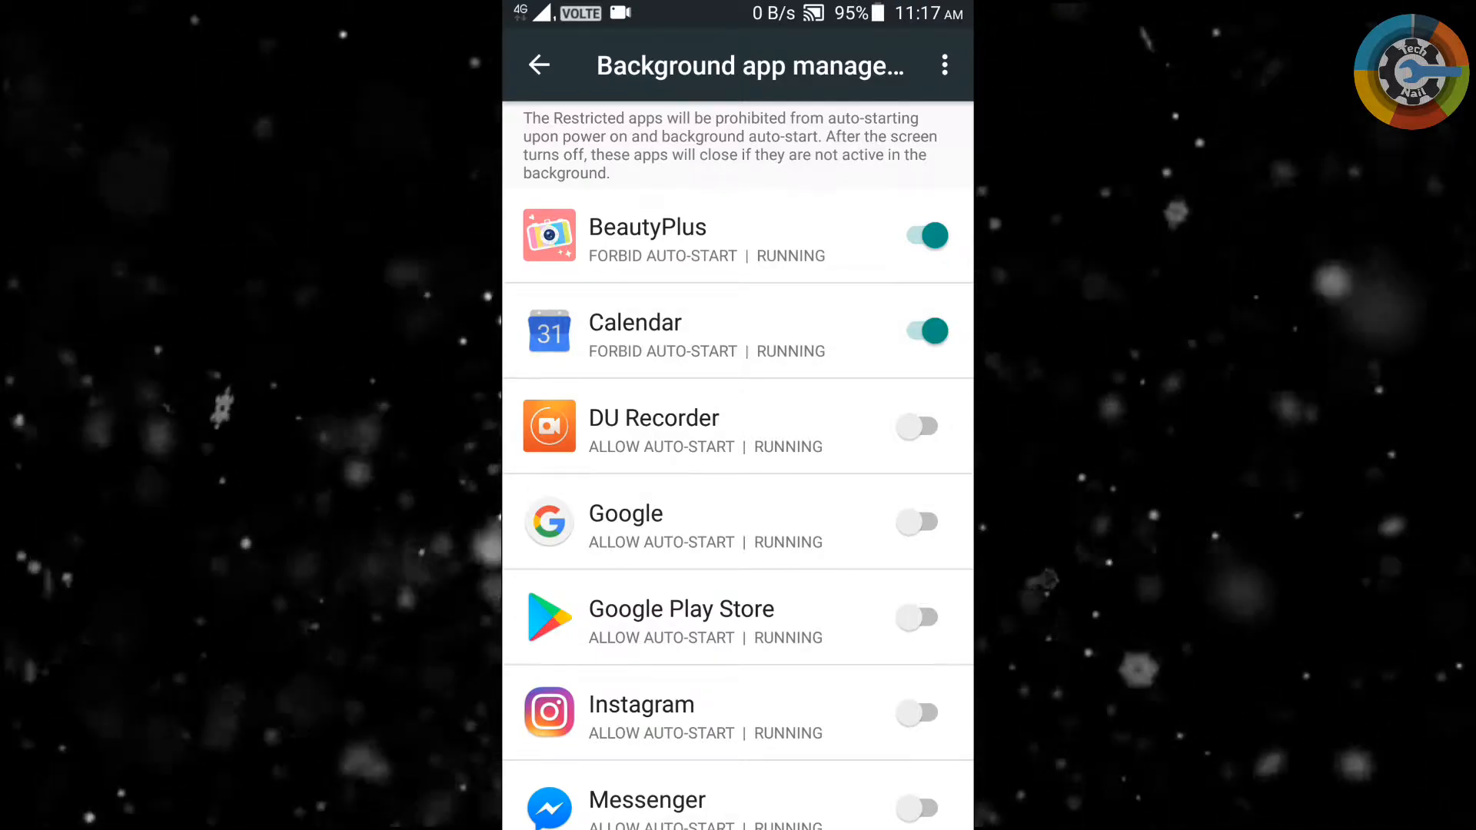
scroll(down, 3)
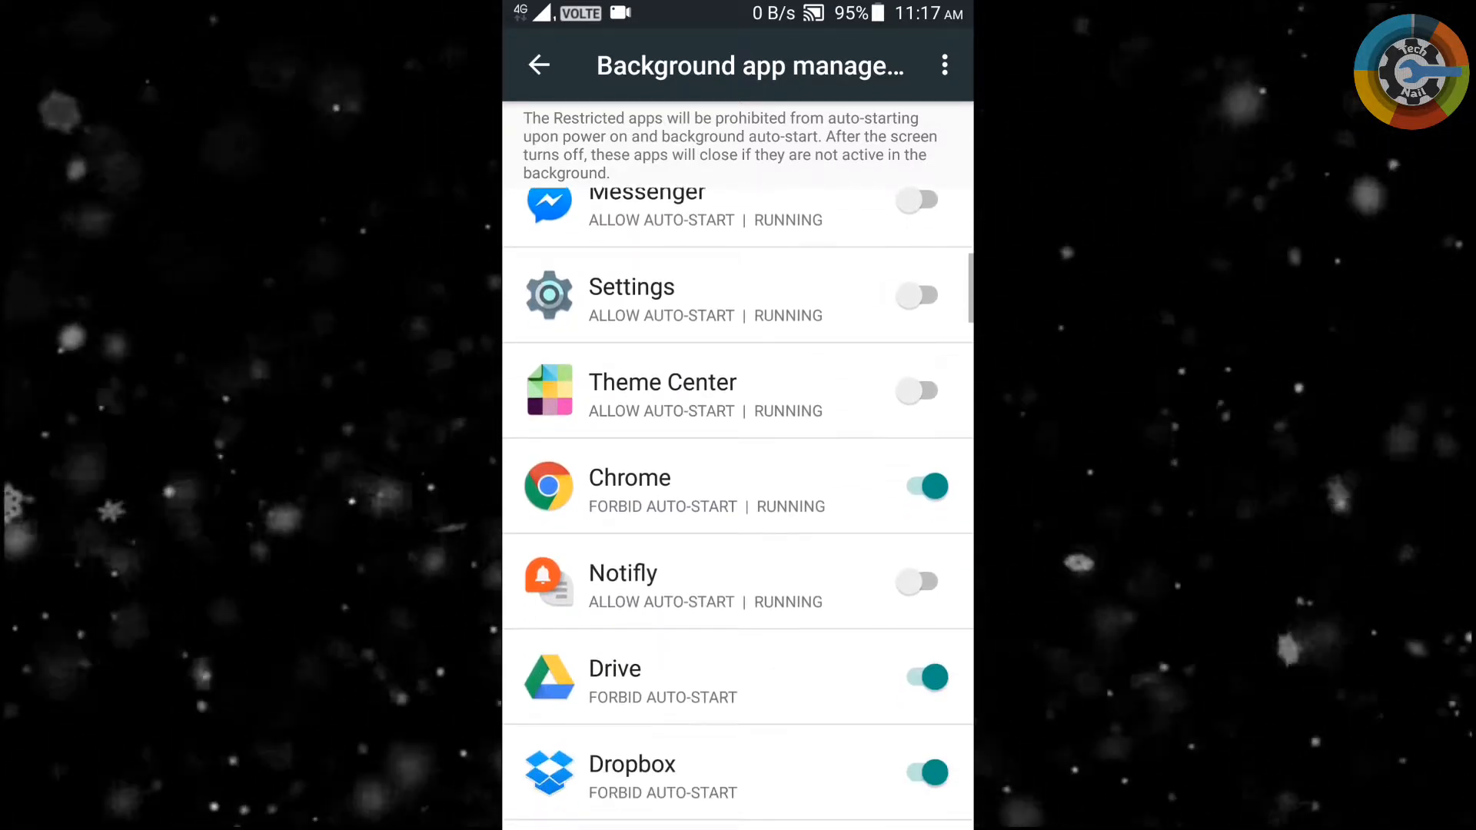
- Check About phone for 'You are already a developer', then return to Settings' System section
click(538, 66)
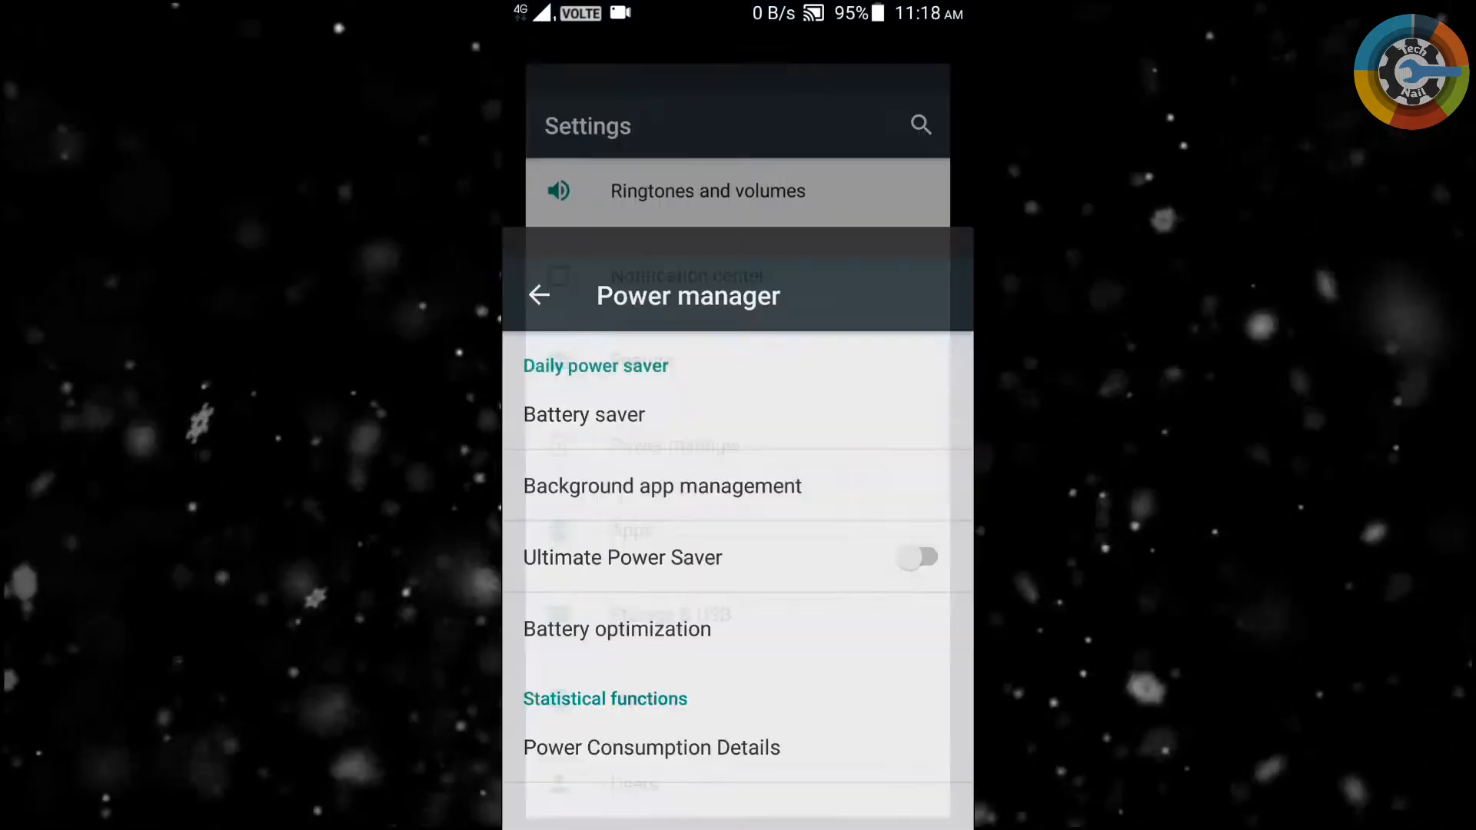
click(540, 294)
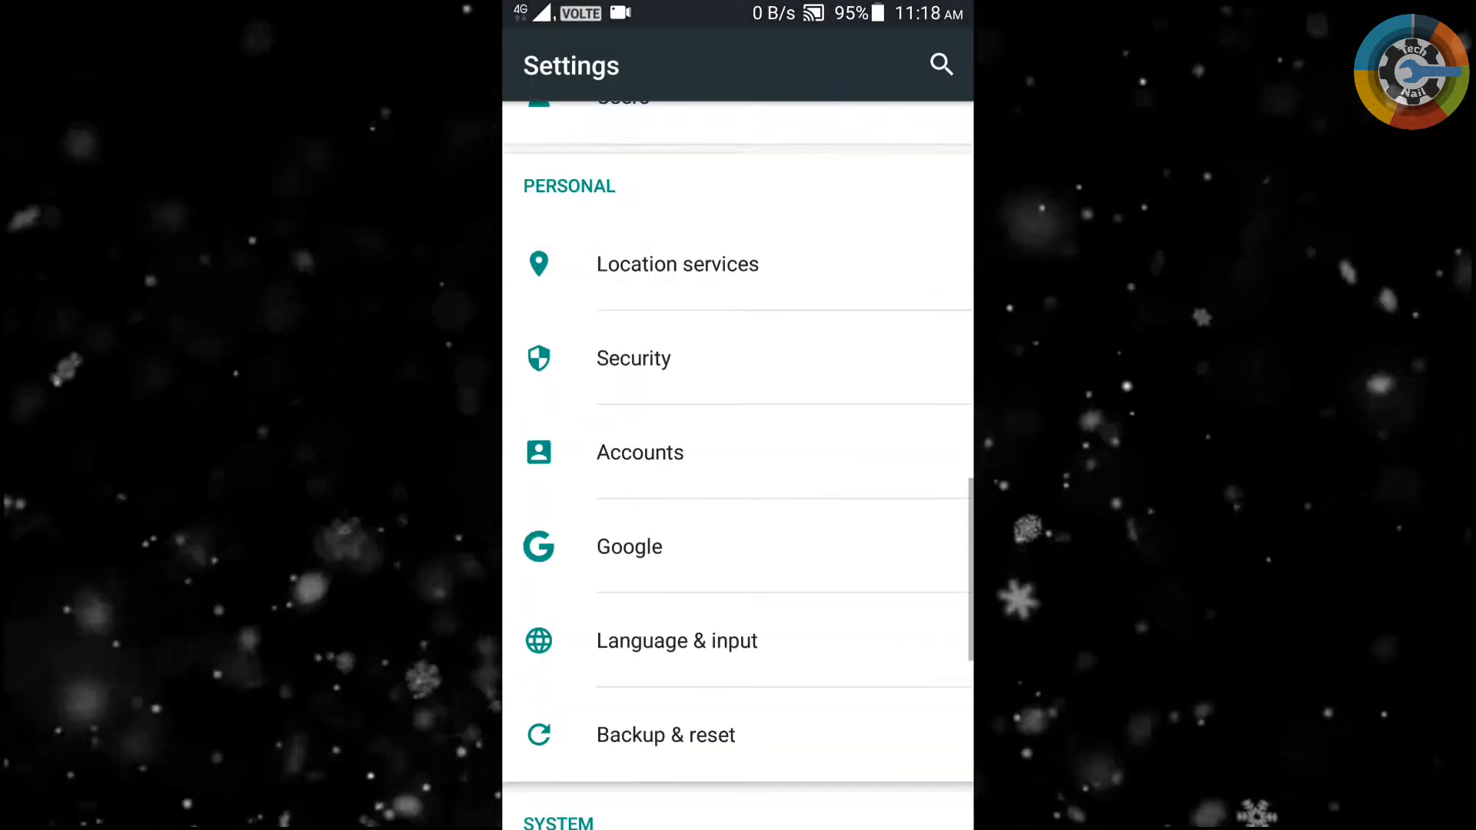
scroll(down, 3)
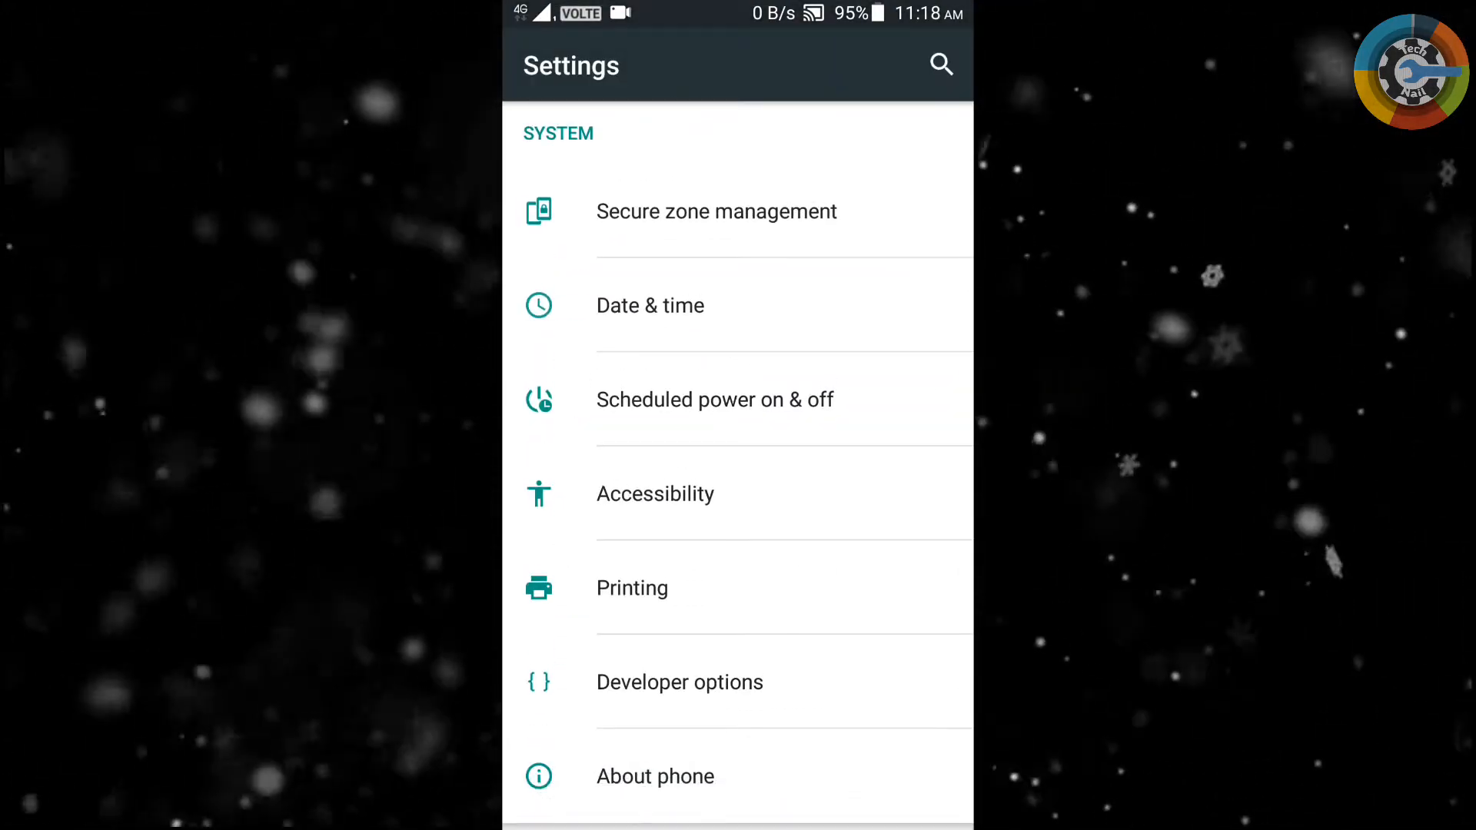
click(654, 776)
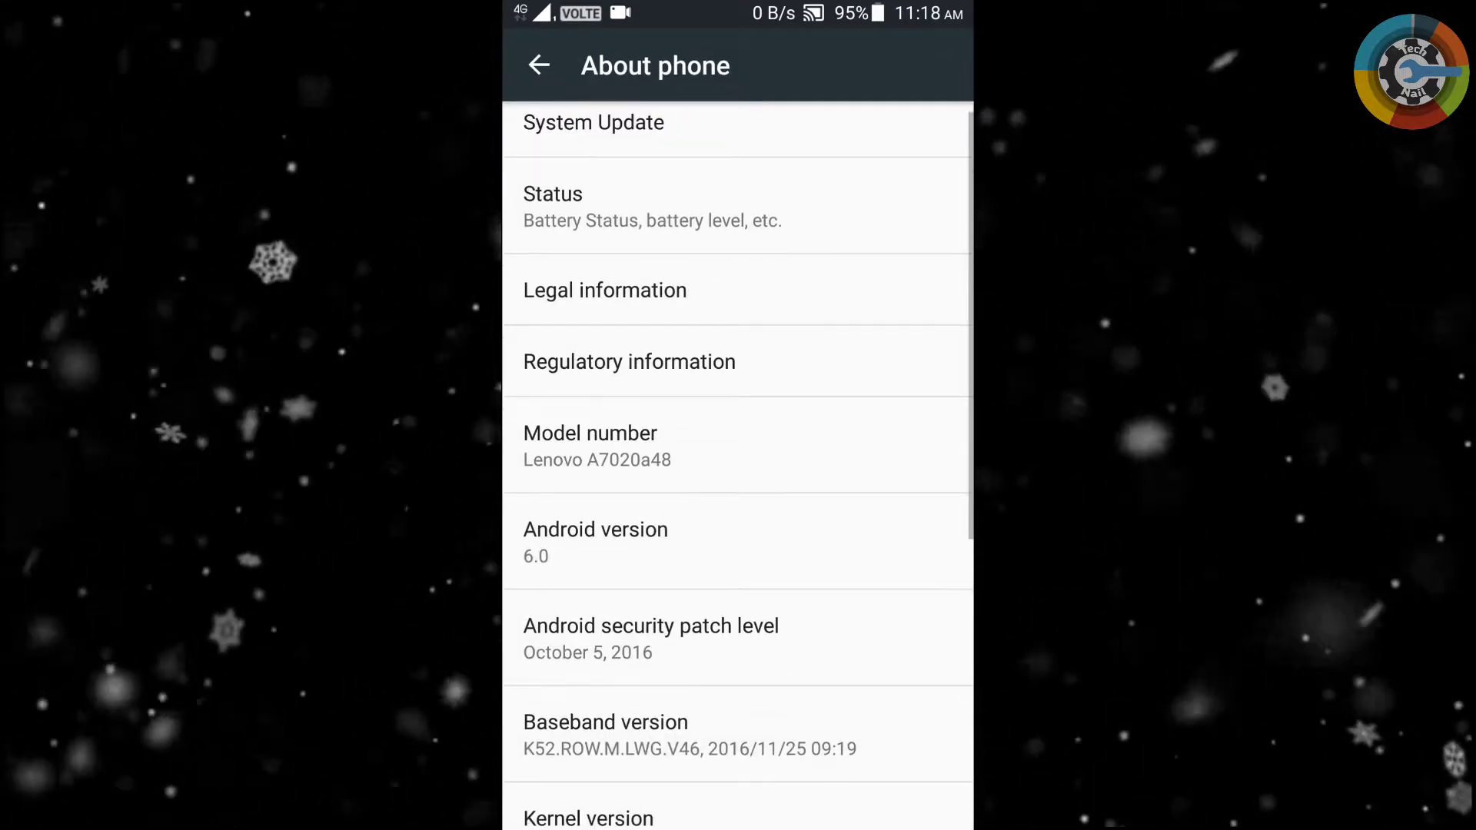
scroll(down, 3)
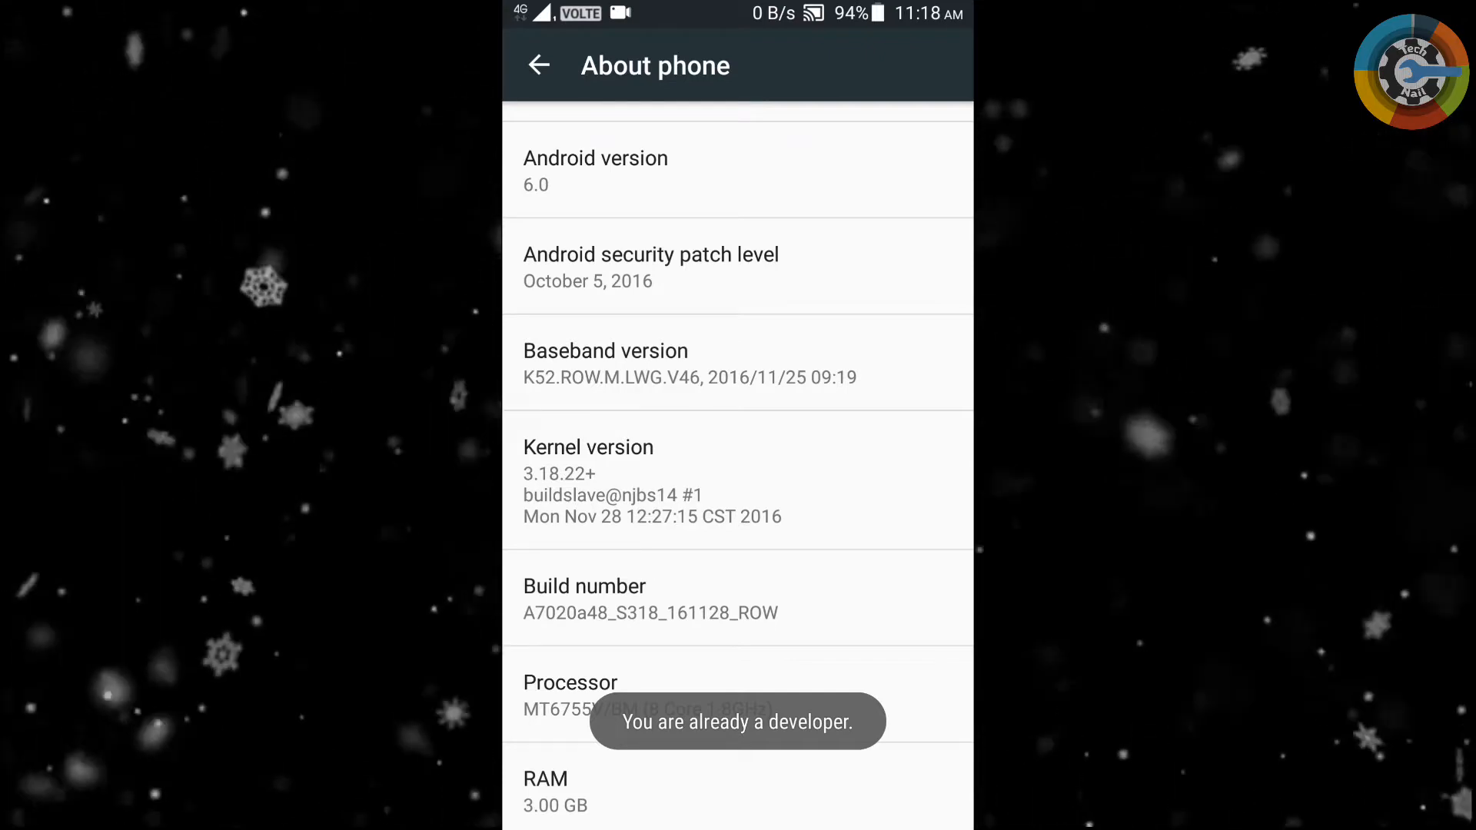
click(538, 64)
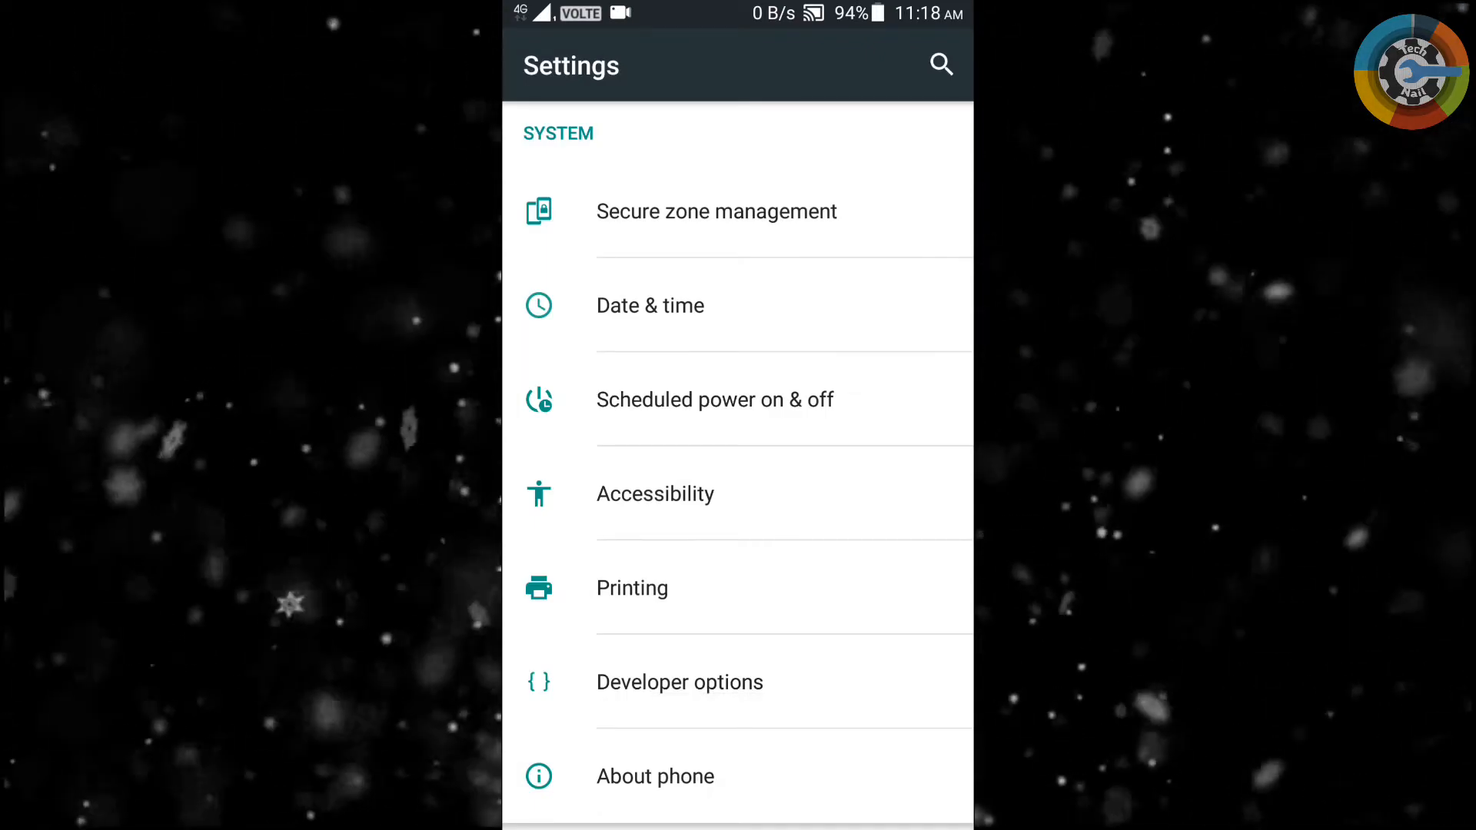
- In Developer options, set Window, Transition and Animator duration scales to .5x, then go back
click(679, 682)
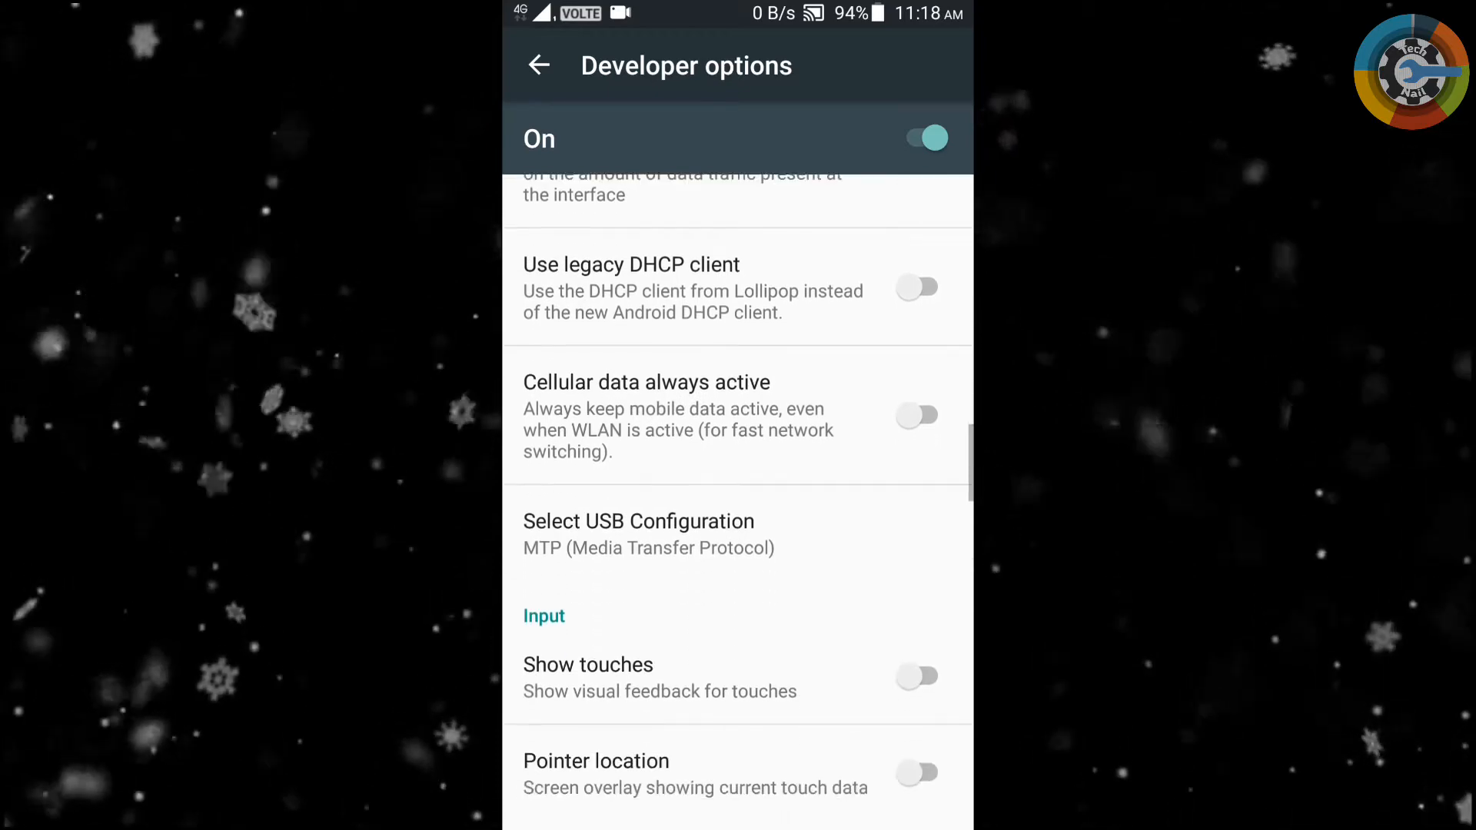
scroll(down, 3)
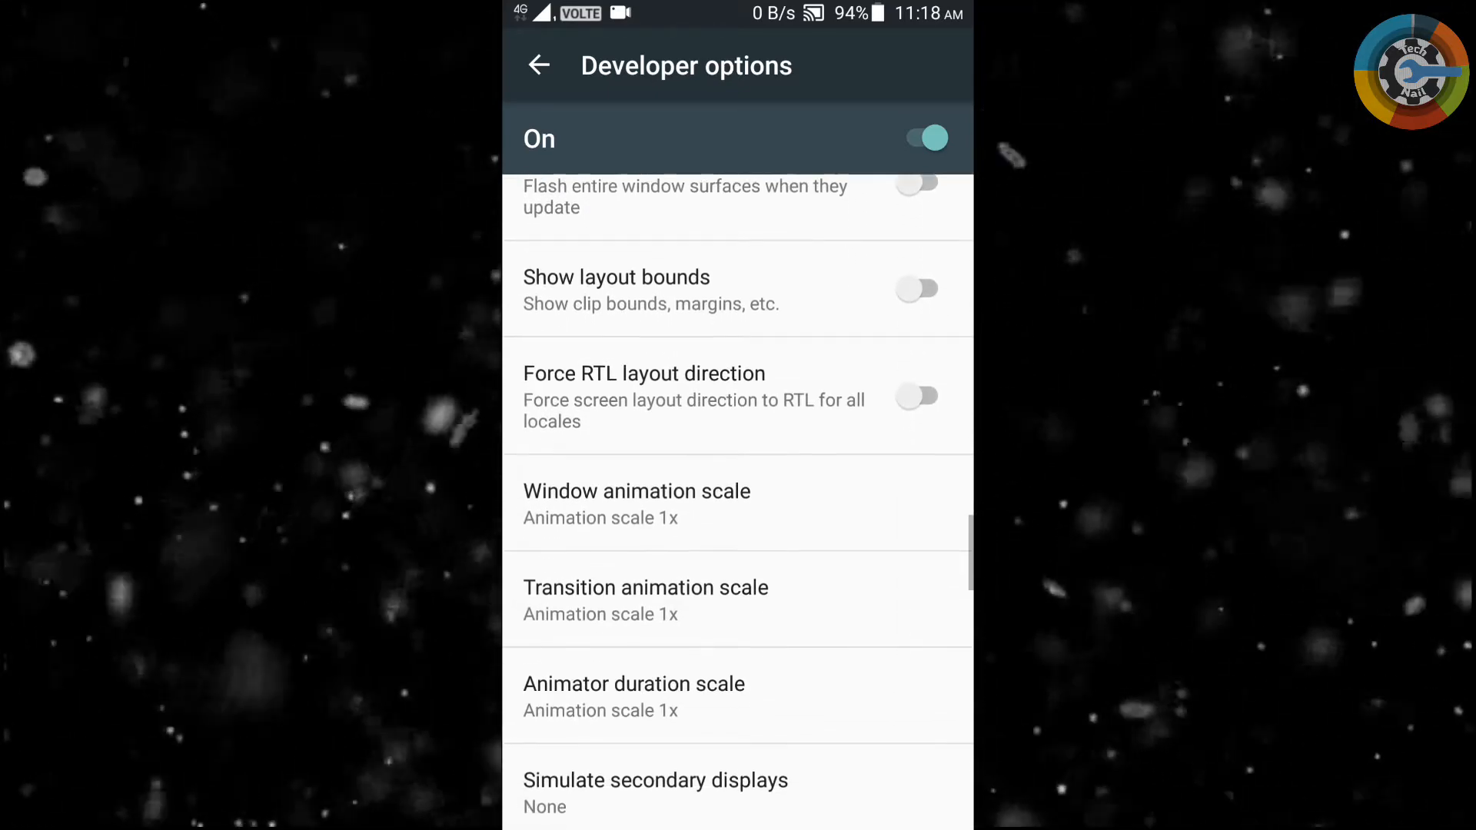
scroll(down, 3)
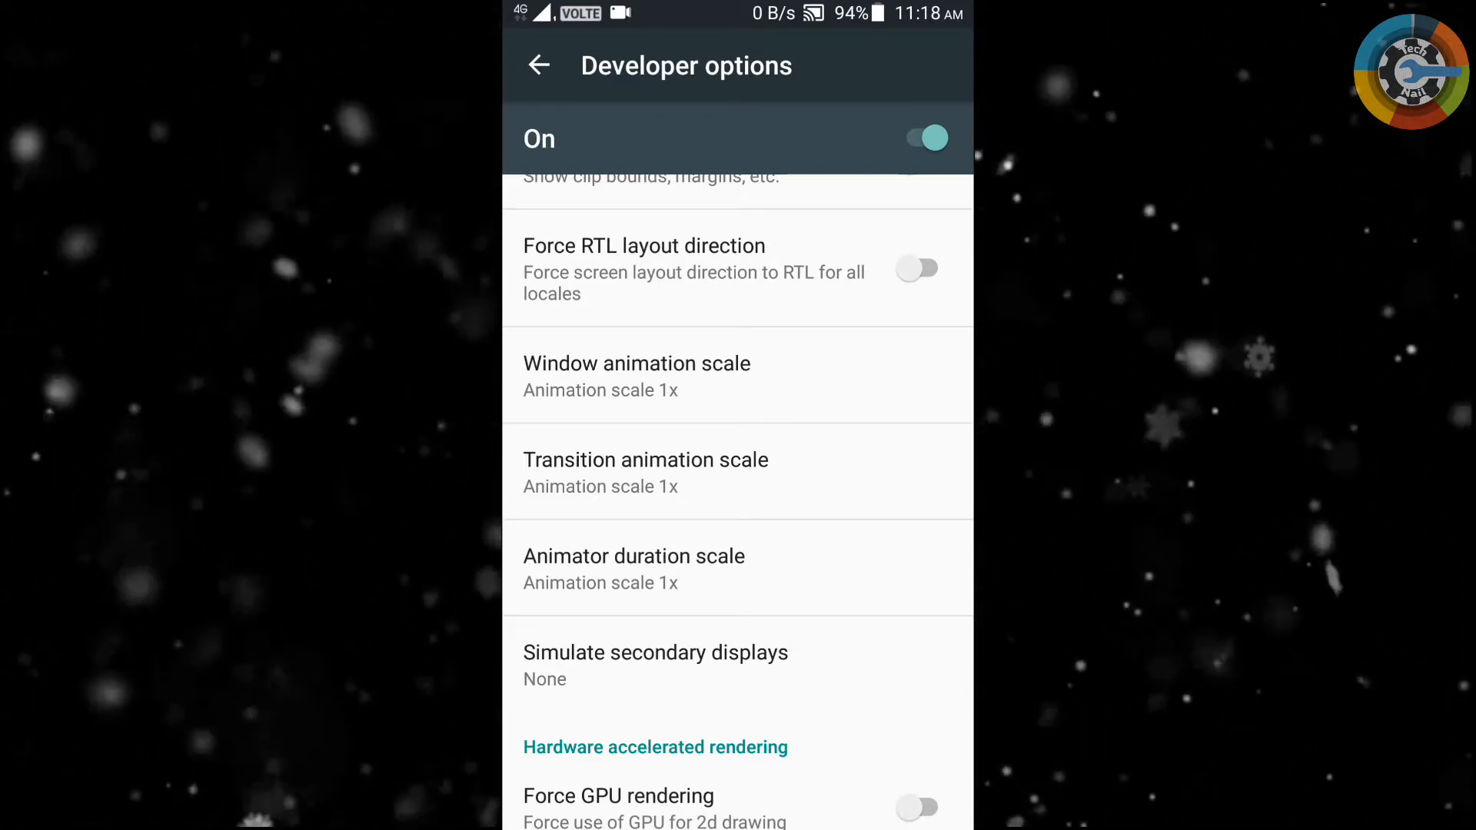
click(637, 377)
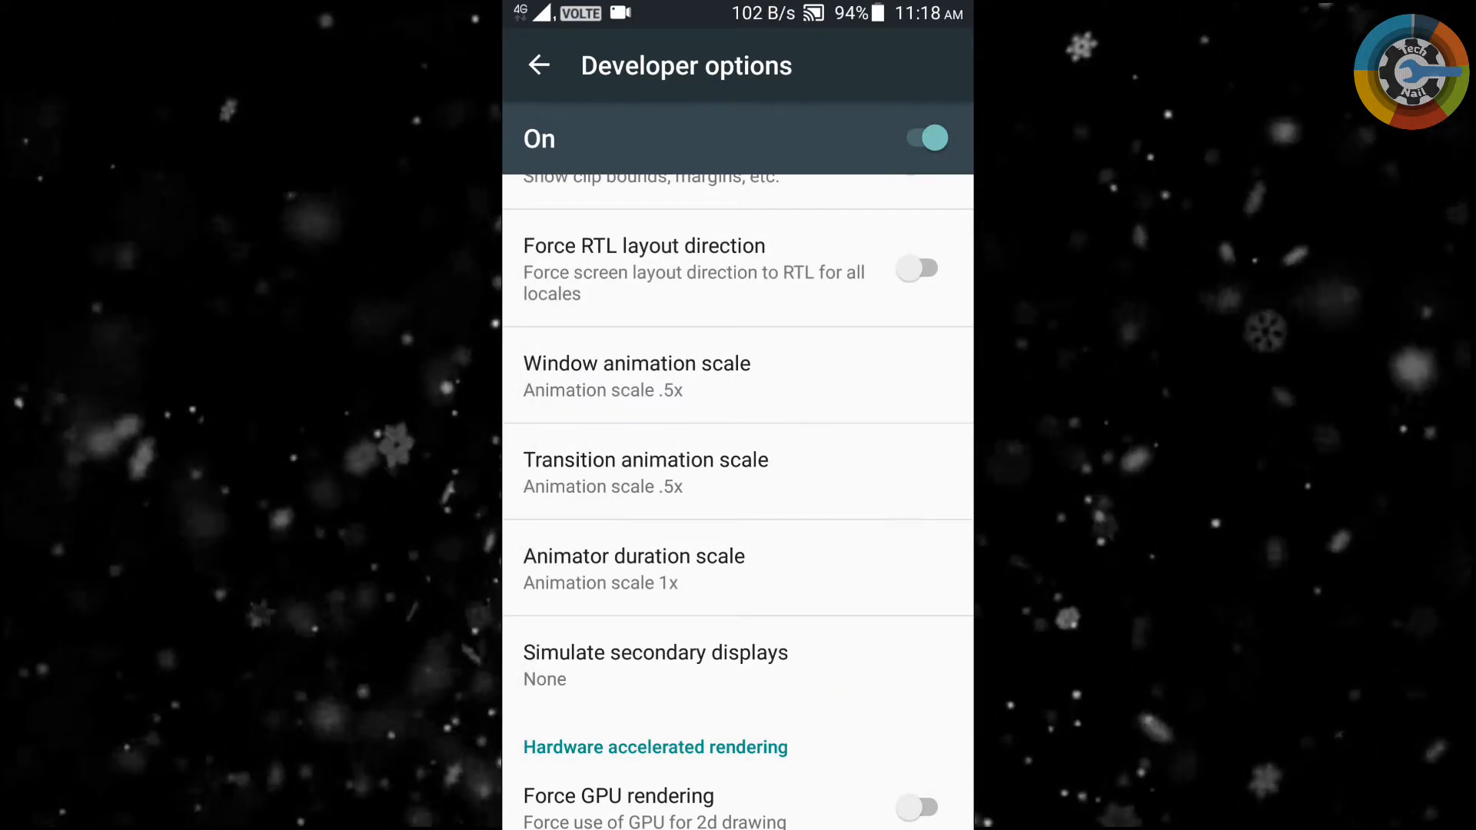
click(633, 555)
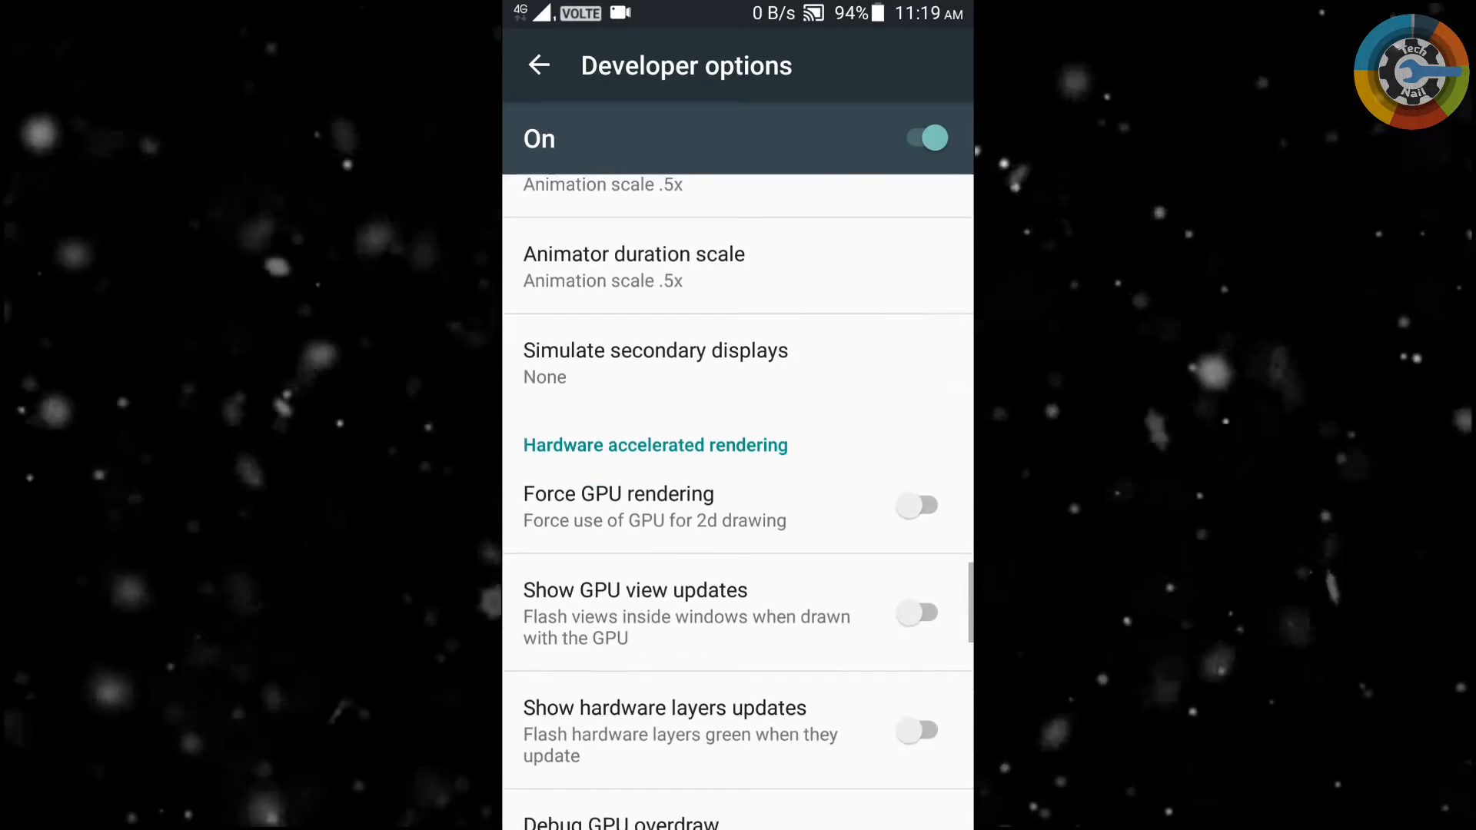
scroll(down, 3)
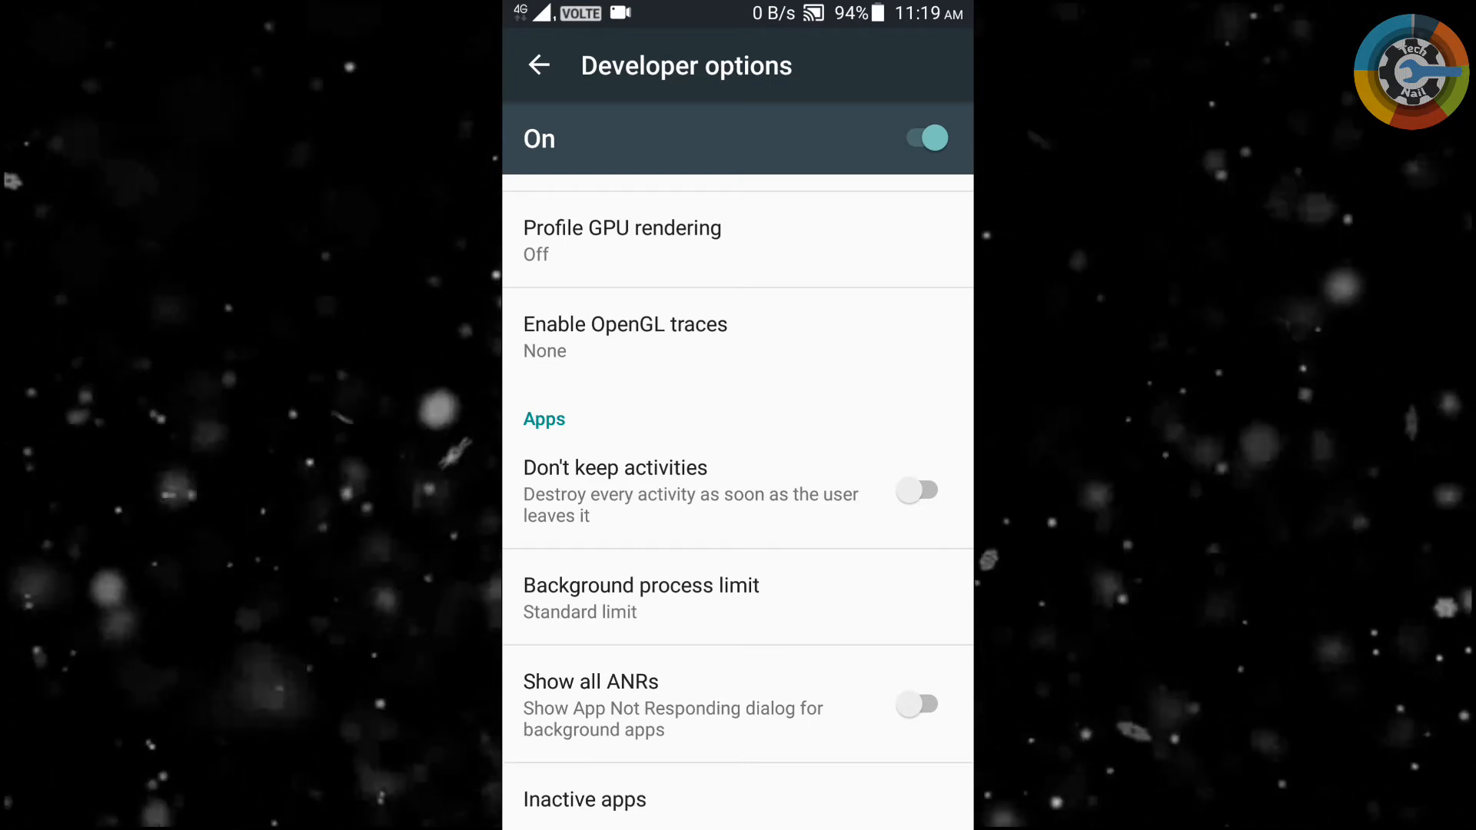
click(538, 65)
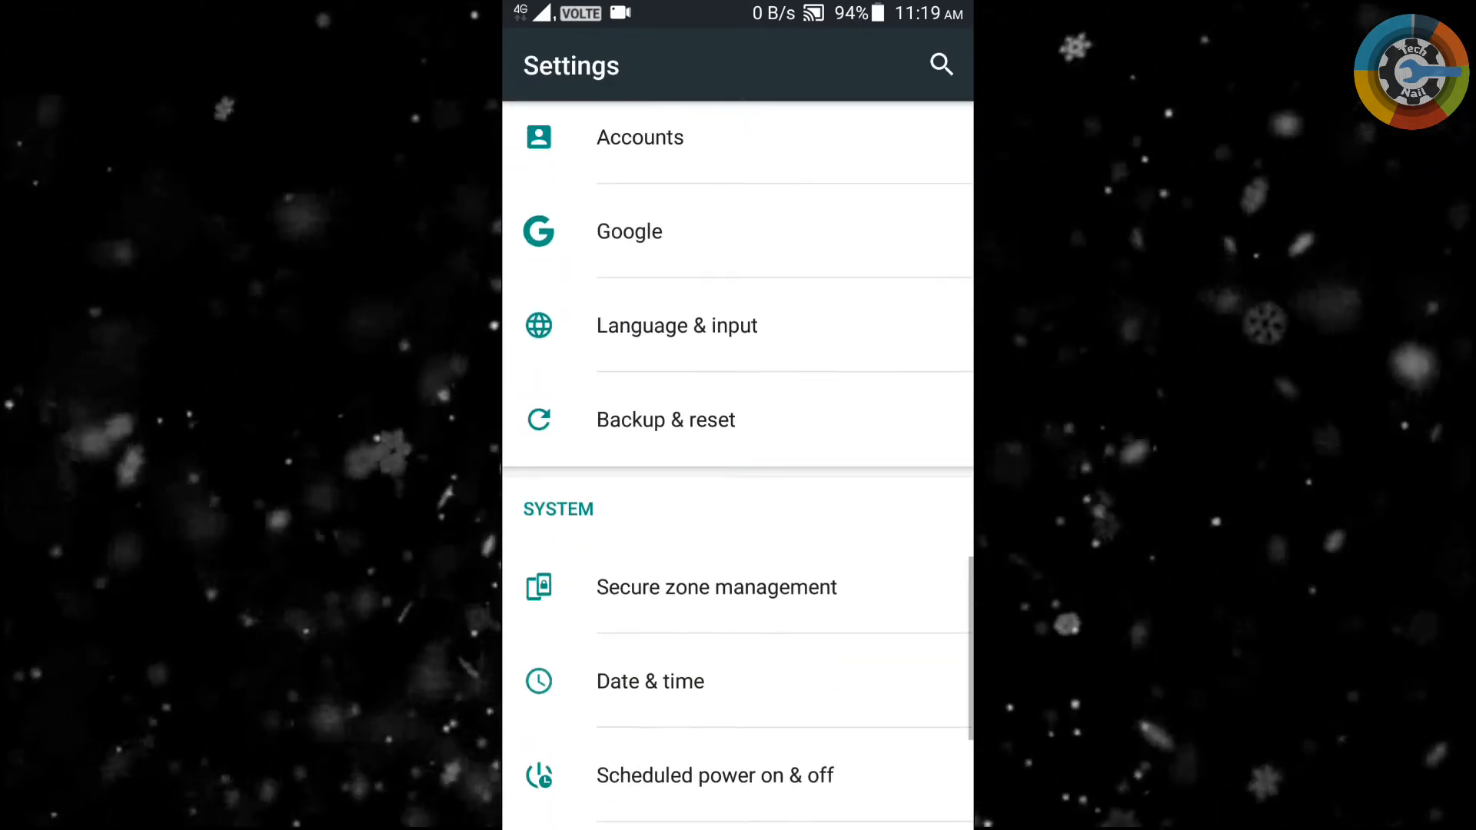
scroll(up, 3)
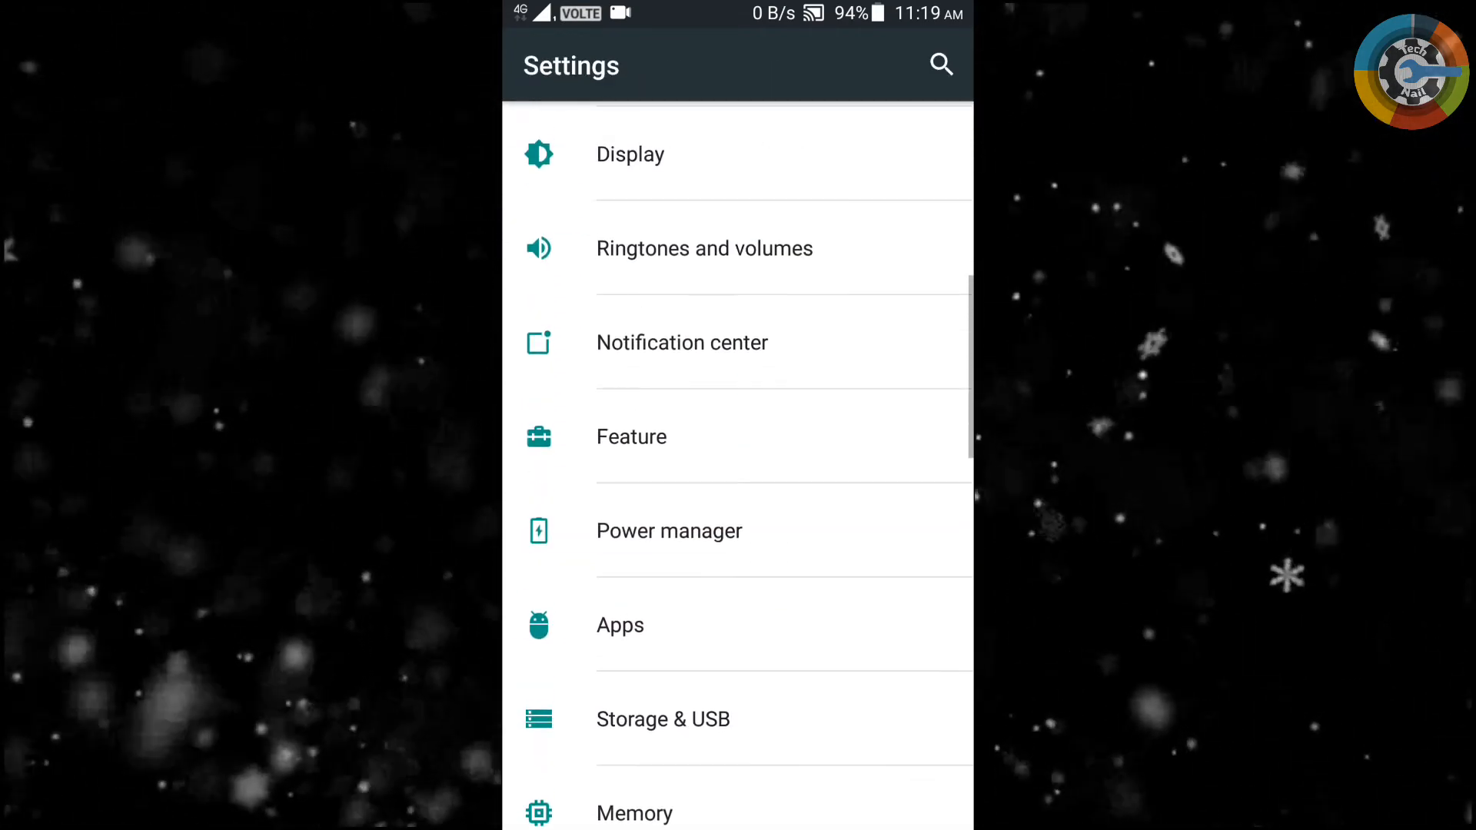